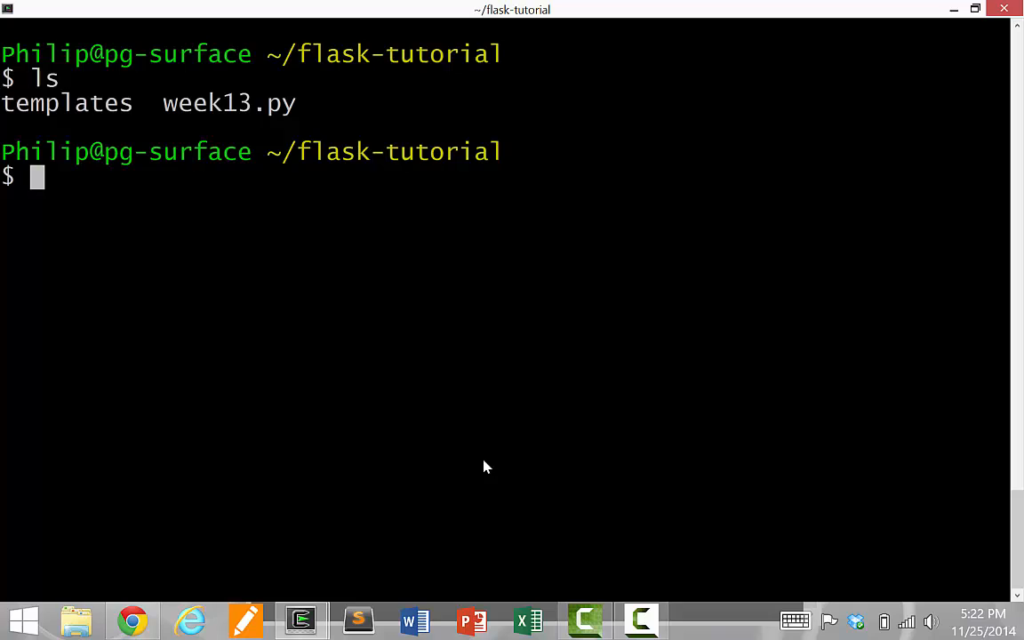
# Step: Start editing week13.py in Vim from the flask-tutorial folder
pyautogui.write('vi')
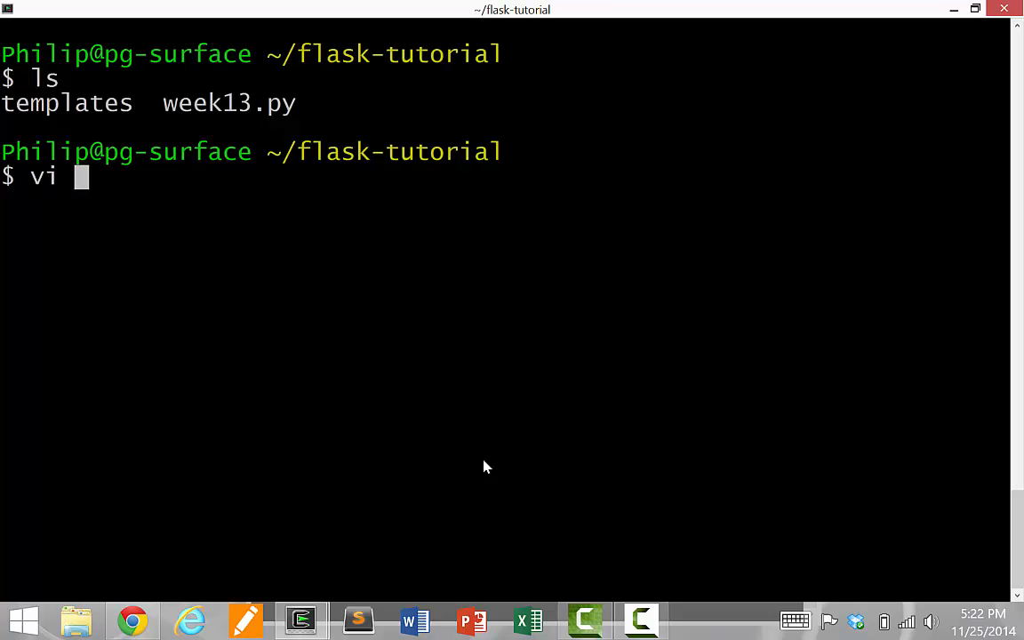
pyautogui.press('Return')
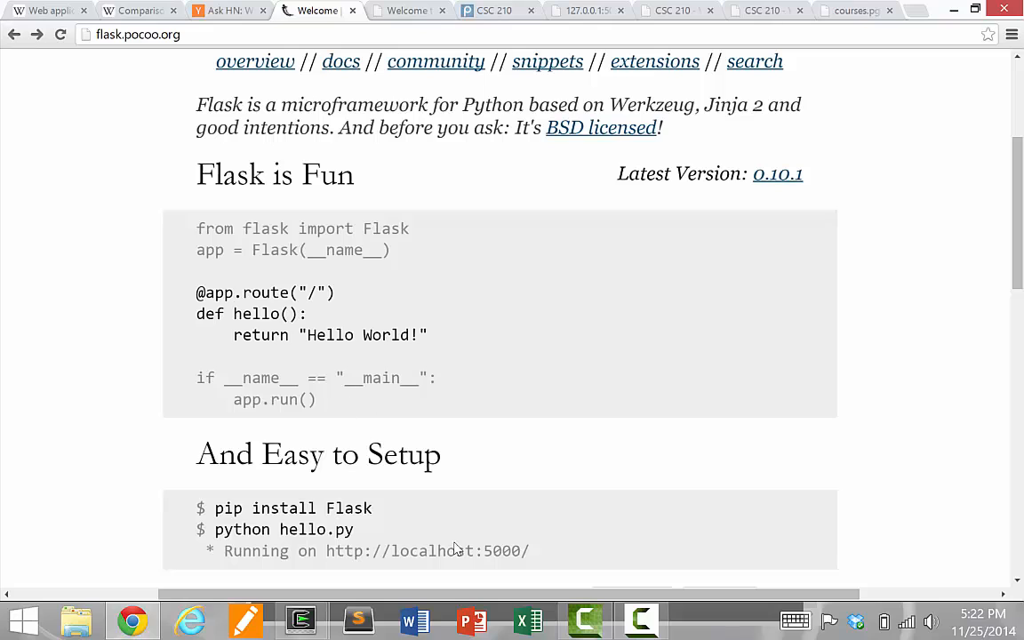
# Step: Copy the Flask Hello World snippet from flask.pocoo.org and paste it into week13.py
pyautogui.moveTo(196, 228); pyautogui.dragTo(317, 398)
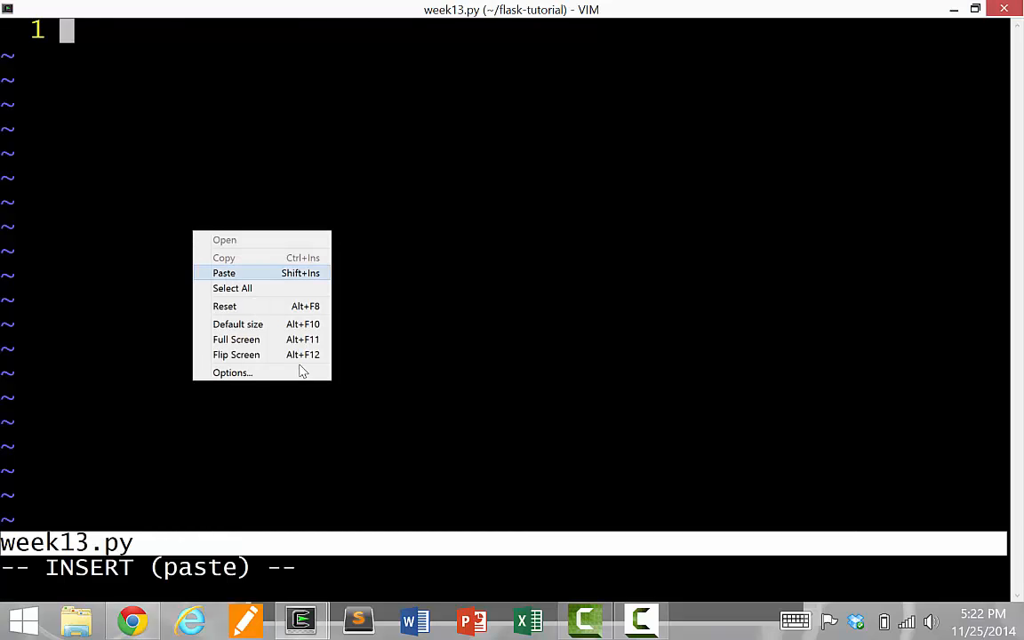
pyautogui.click(224, 273)
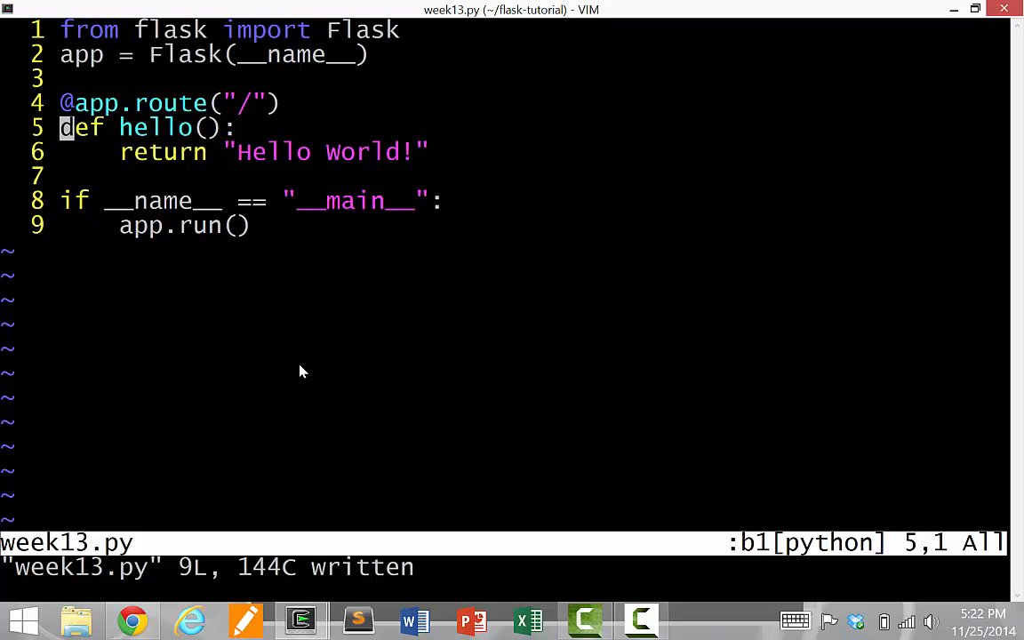
pyautogui.scroll(-3)
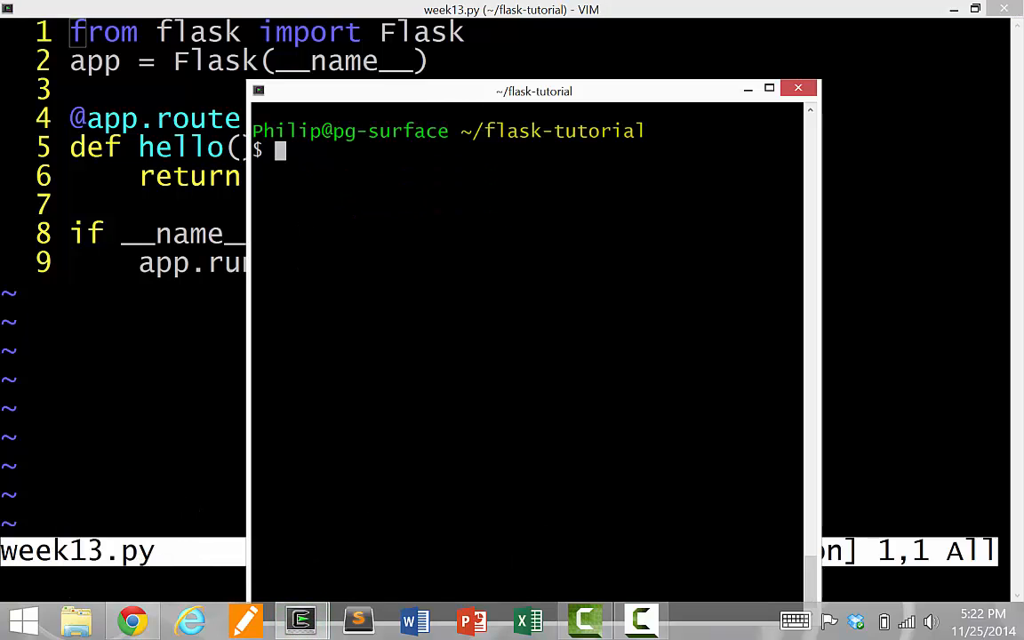
pyautogui.write('python week1')
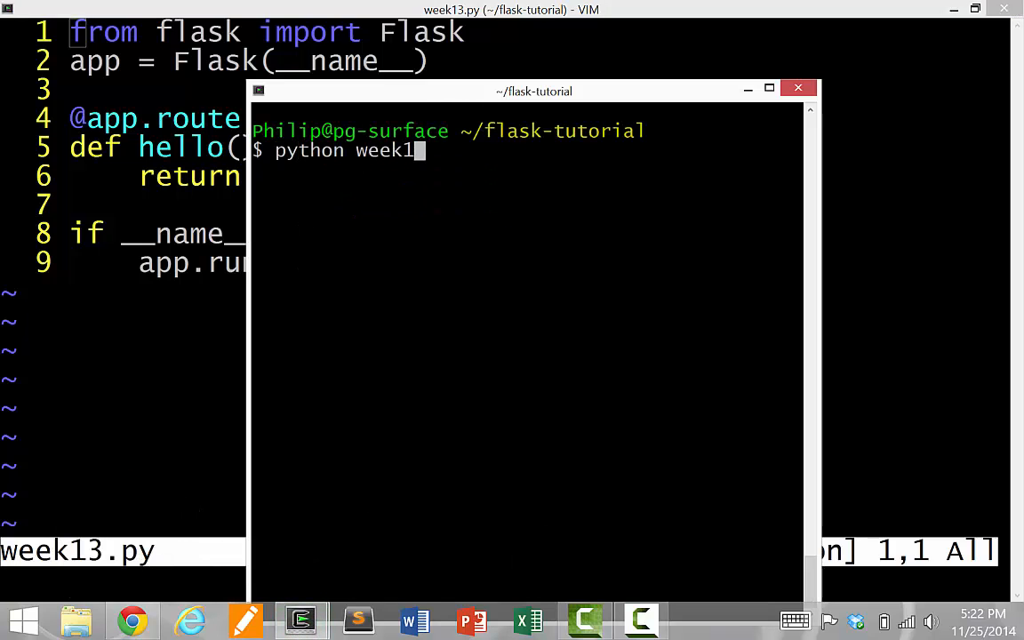
pyautogui.write('3.py')
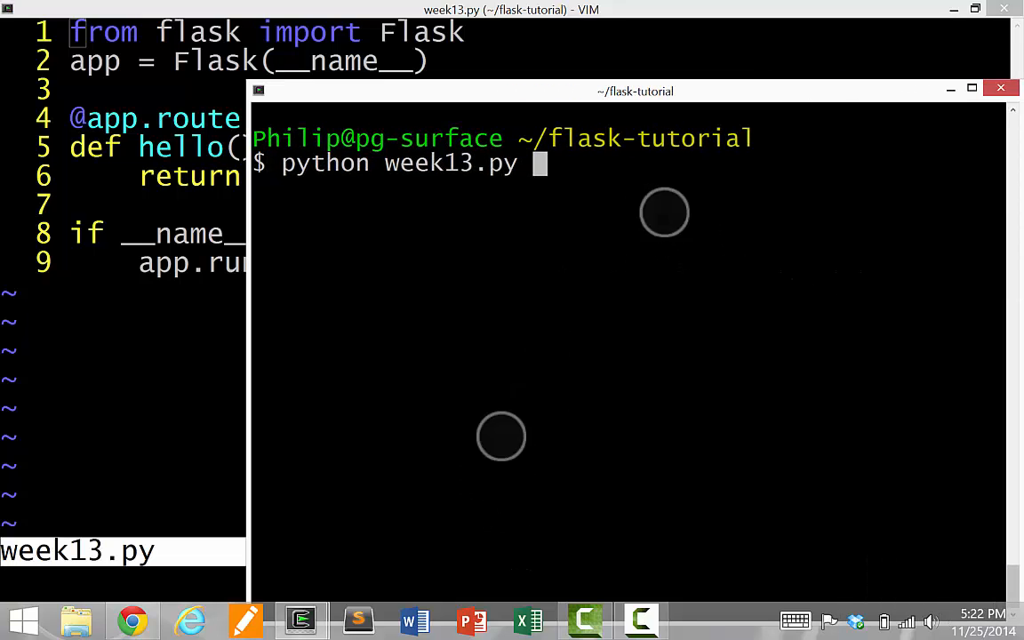
pyautogui.press('Return')
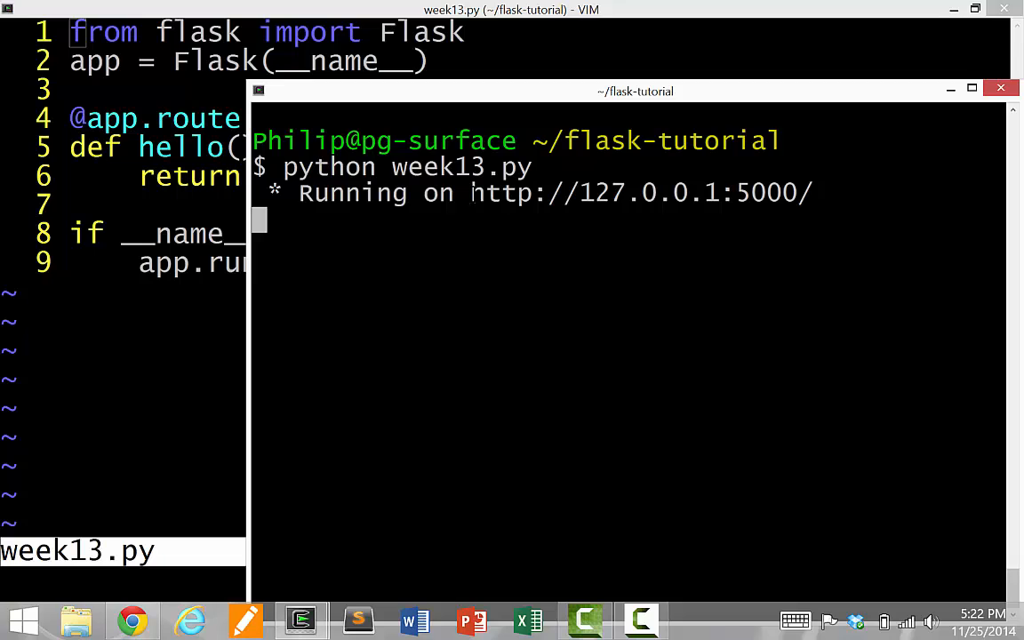
pyautogui.doubleClick(640, 192)
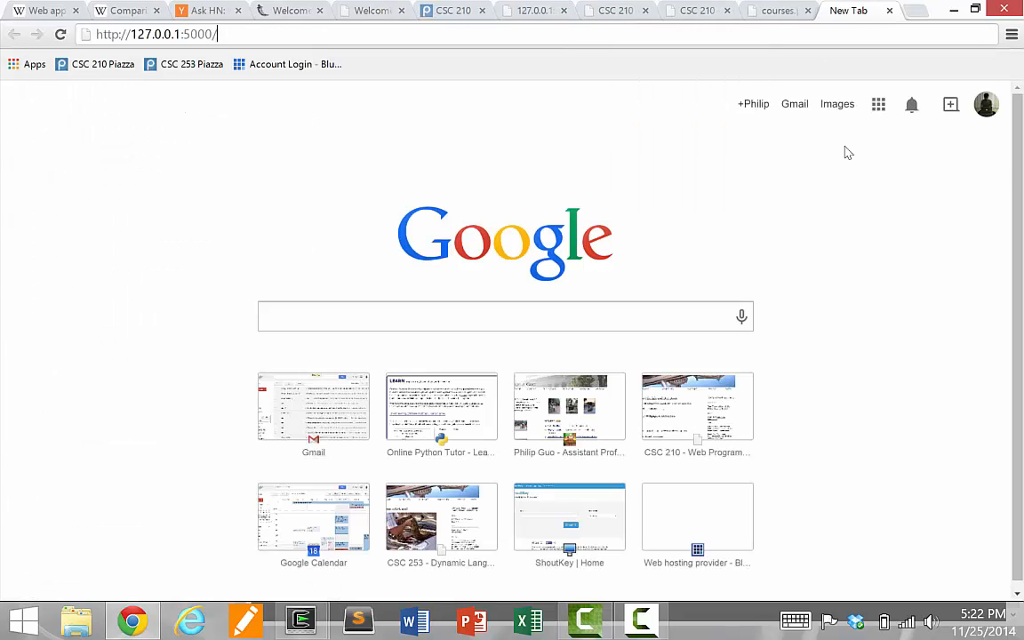
pyautogui.click(301, 618)
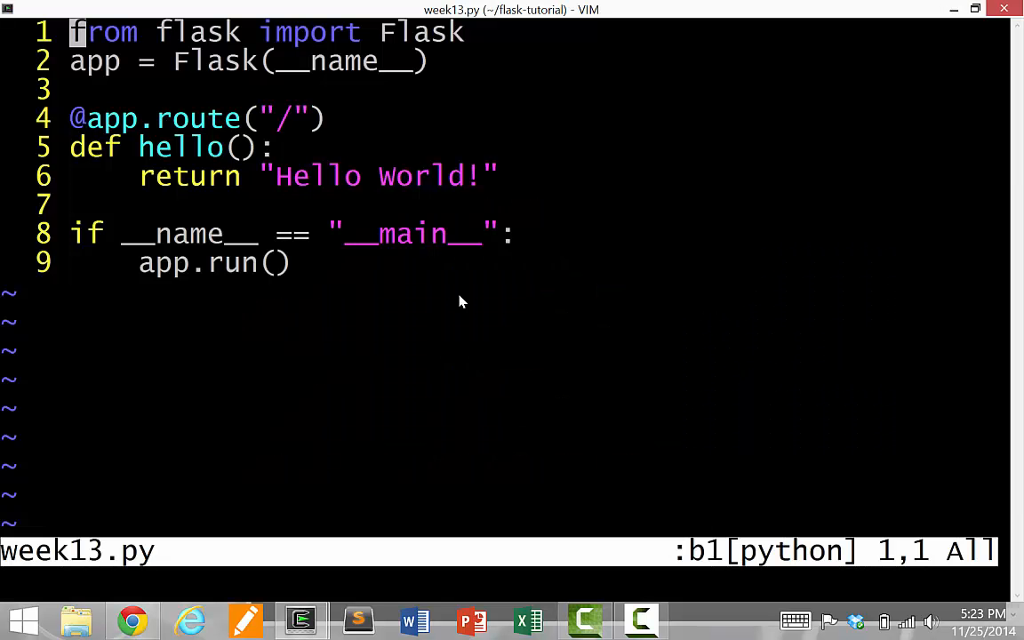
pyautogui.press('V')
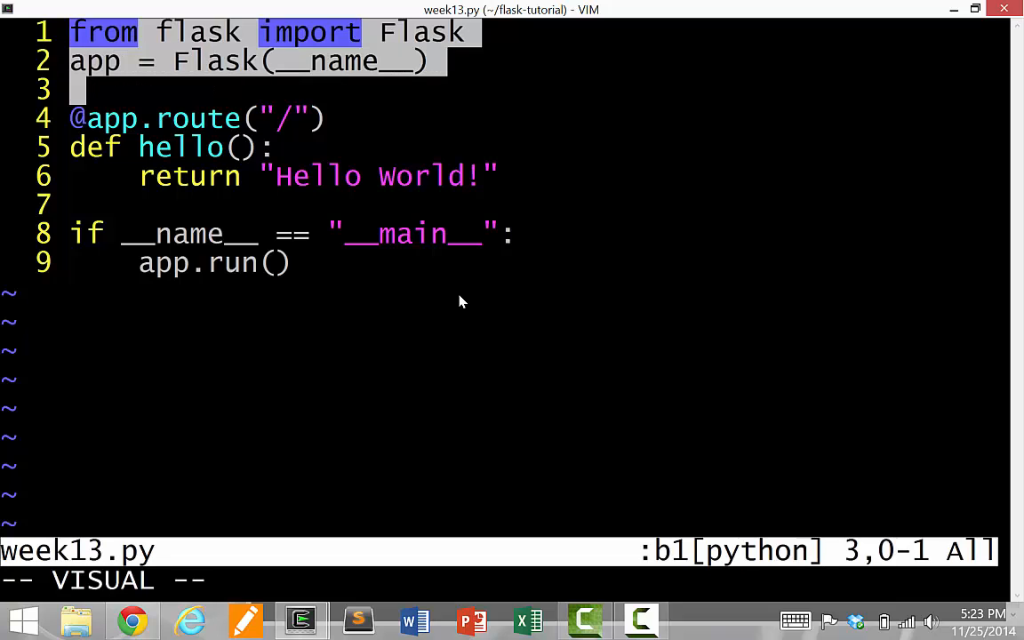
pyautogui.press('Escape')
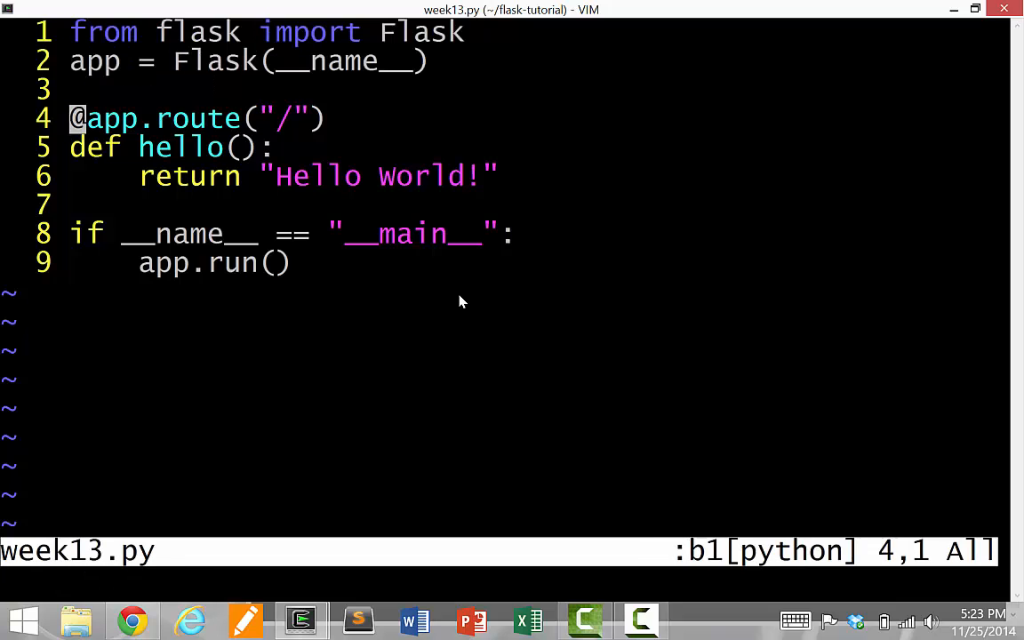
pyautogui.press('j')
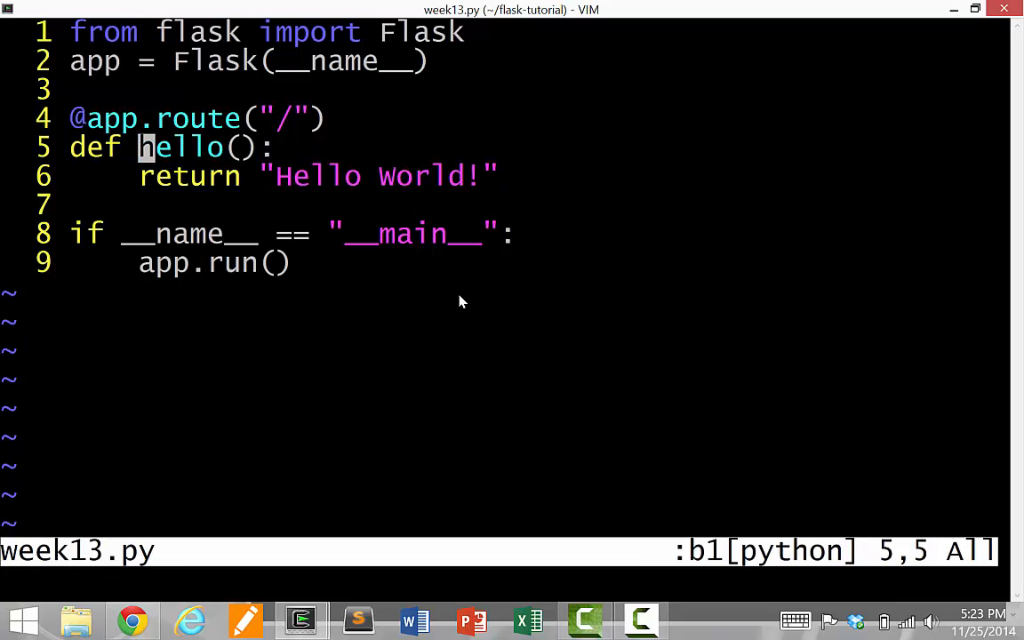
pyautogui.press('j')
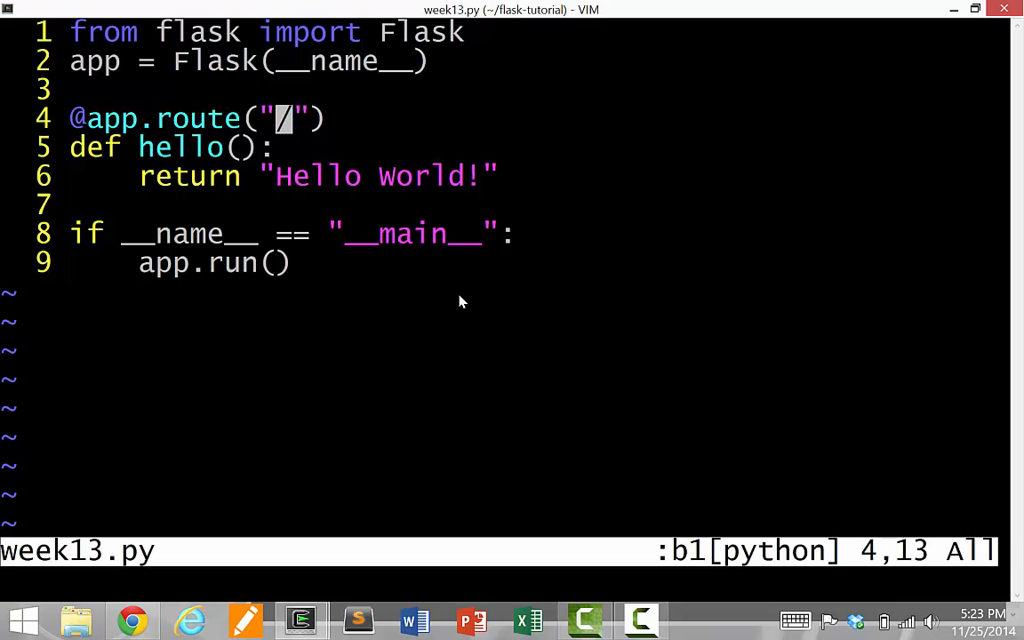
pyautogui.write('jj')
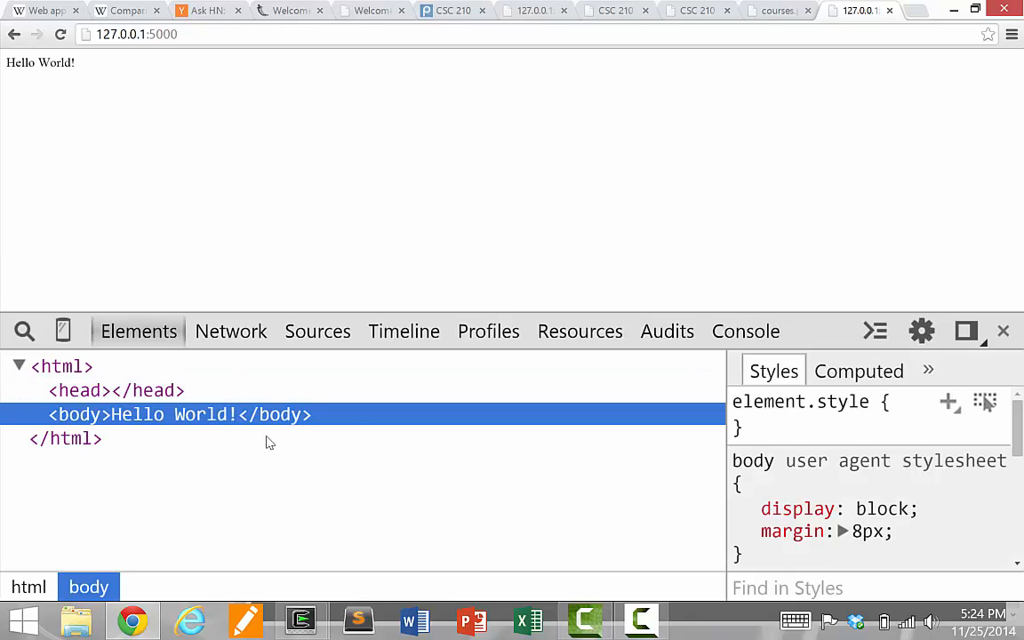
# Step: In DevTools Network, view the 127.0.0.1 request's response body 'Hello World!'
pyautogui.click(231, 331)
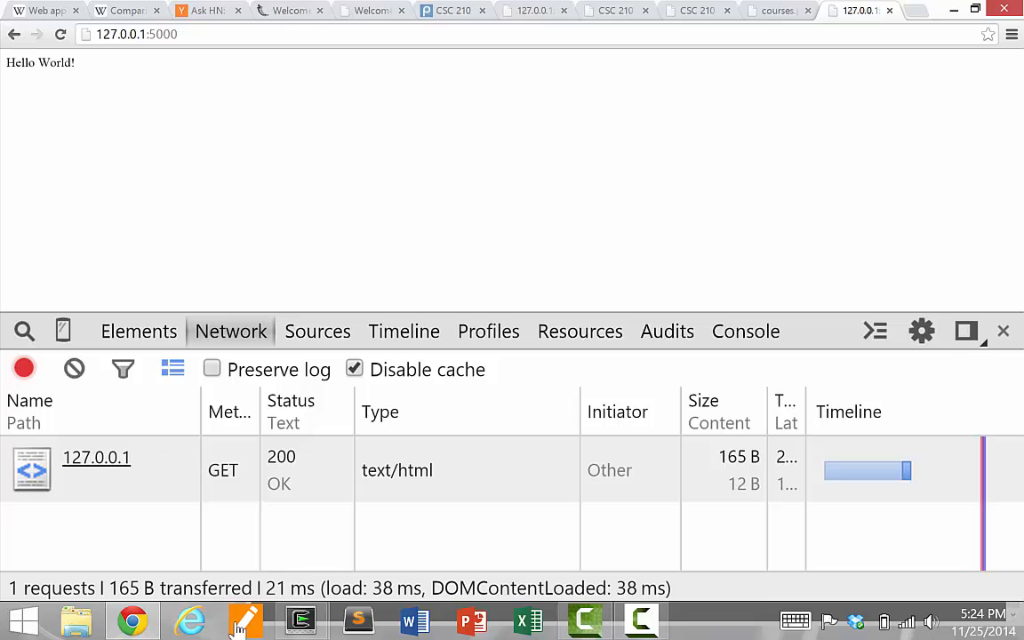
pyautogui.click(96, 457)
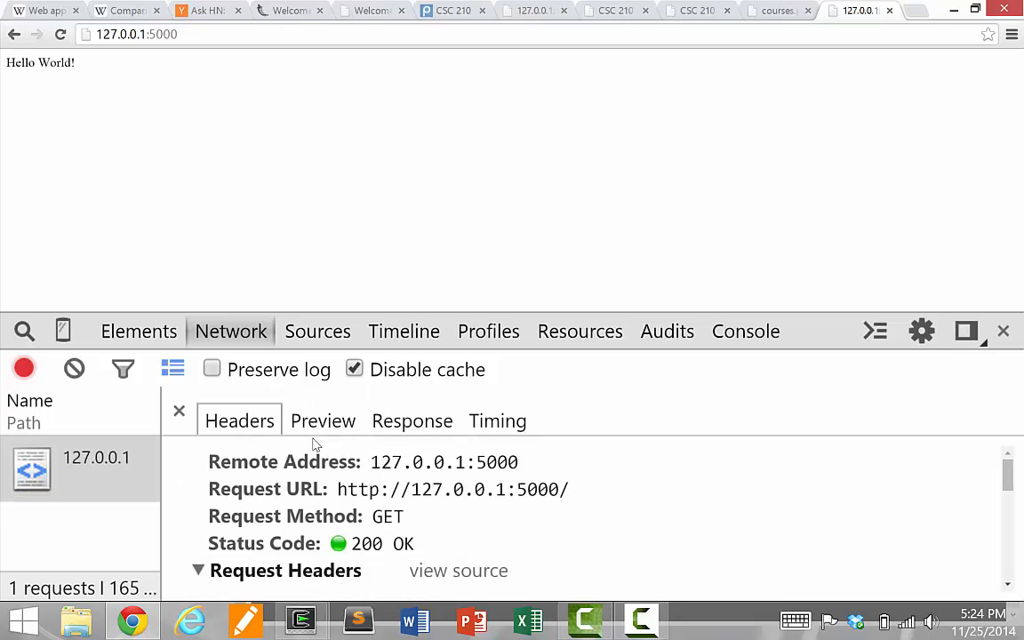
pyautogui.click(412, 420)
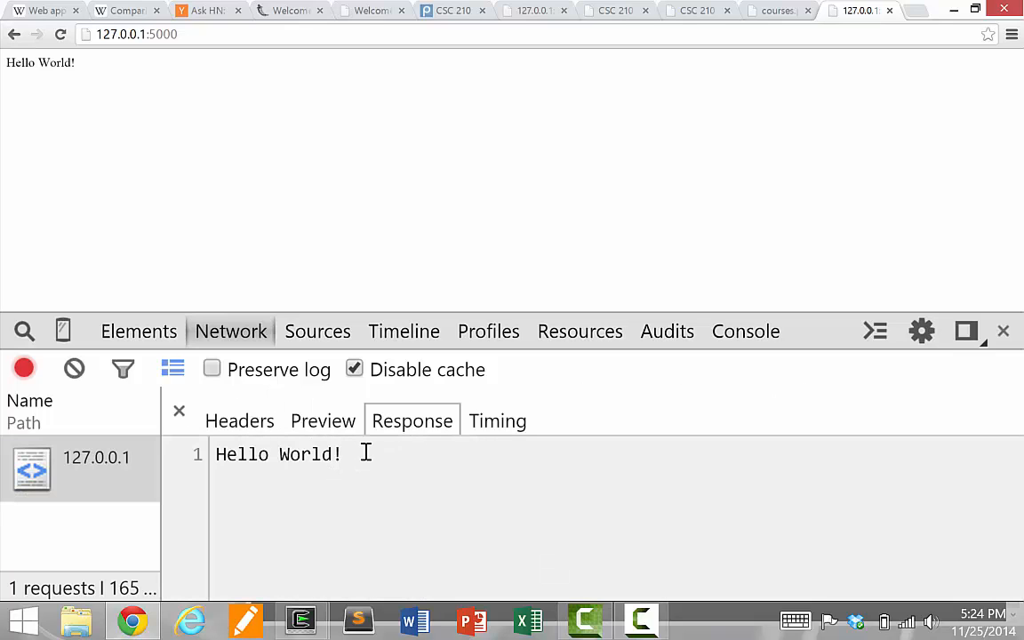
pyautogui.doubleClick(278, 455)
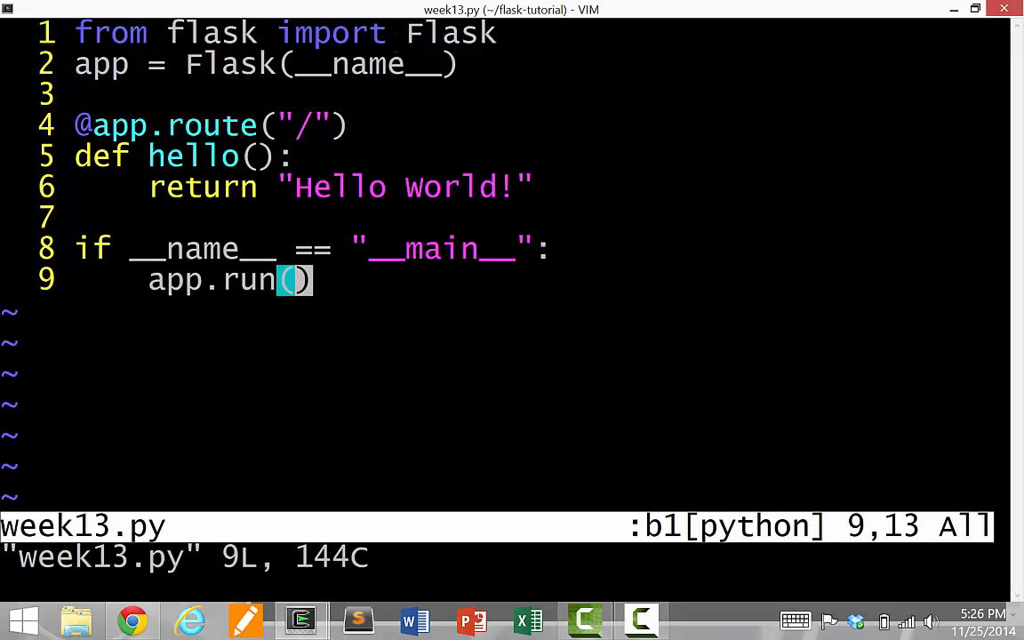
# Step: Set app.run(debug=True) and change the returned greeting to 'Goodbye World!'
pyautogui.write('debug')
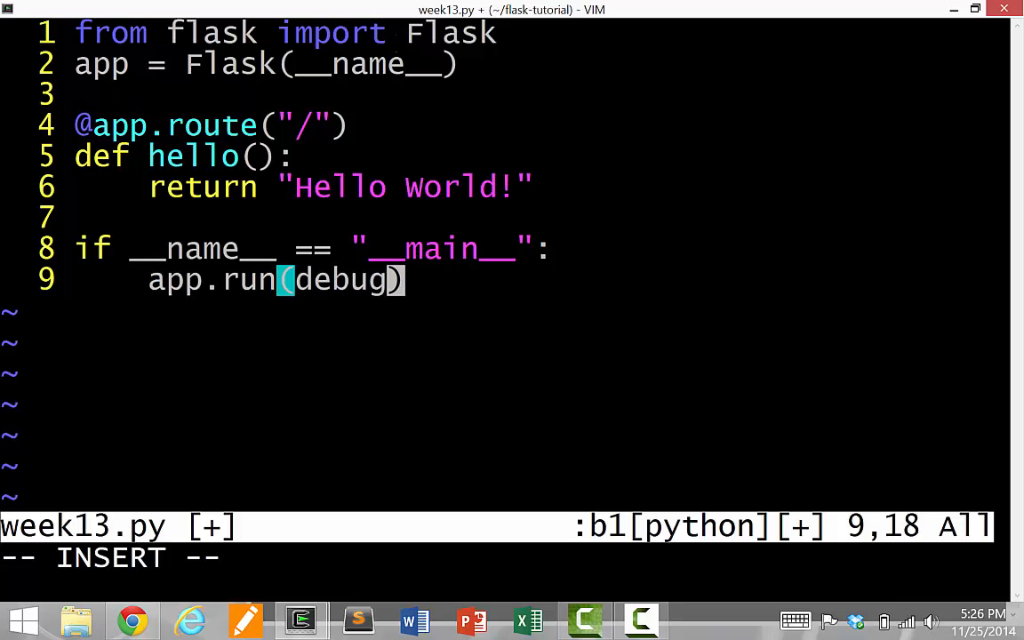
pyautogui.write('=True')
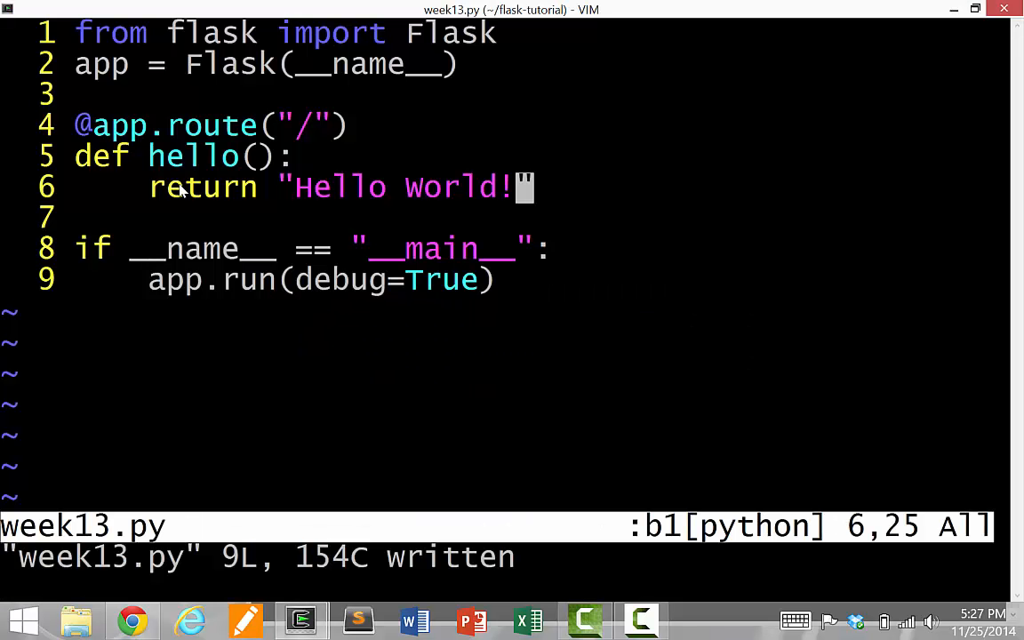
pyautogui.write('Goodbye')
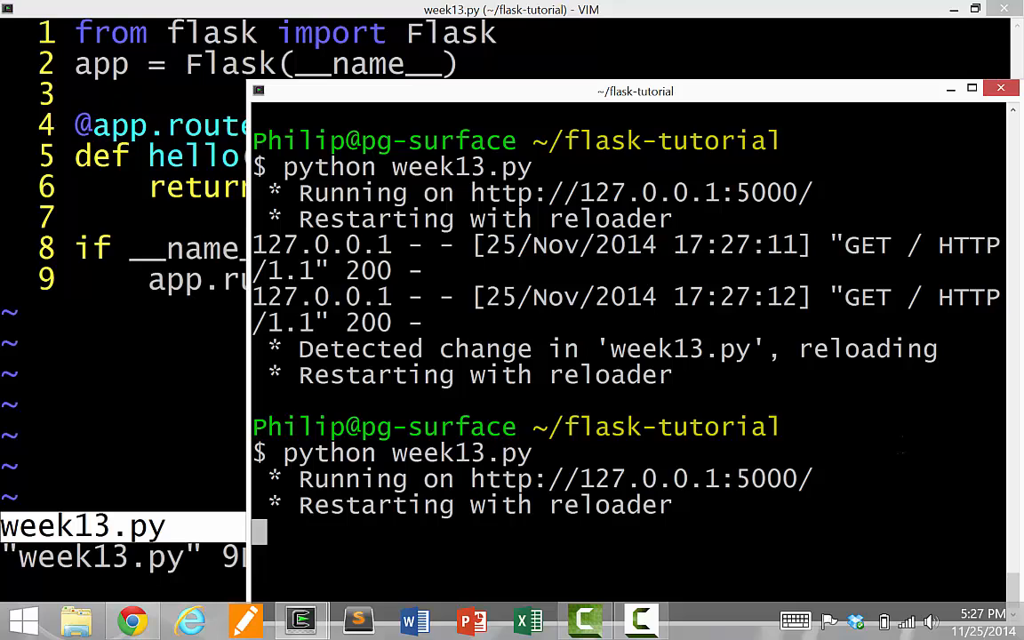
# Step: Switch to the terminal to rerun week13.py with the debug reloader
pyautogui.press('alt+tab')
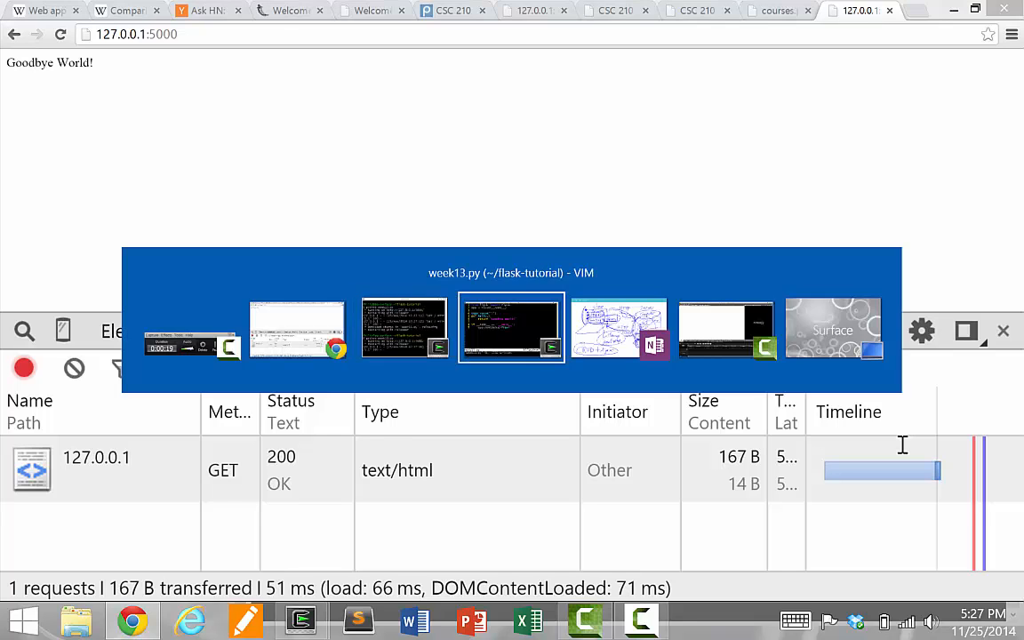
# Step: Compare the reloaded 'Goodbye World!' page against the Vim code, then return to the address bar
pyautogui.click(512, 328)
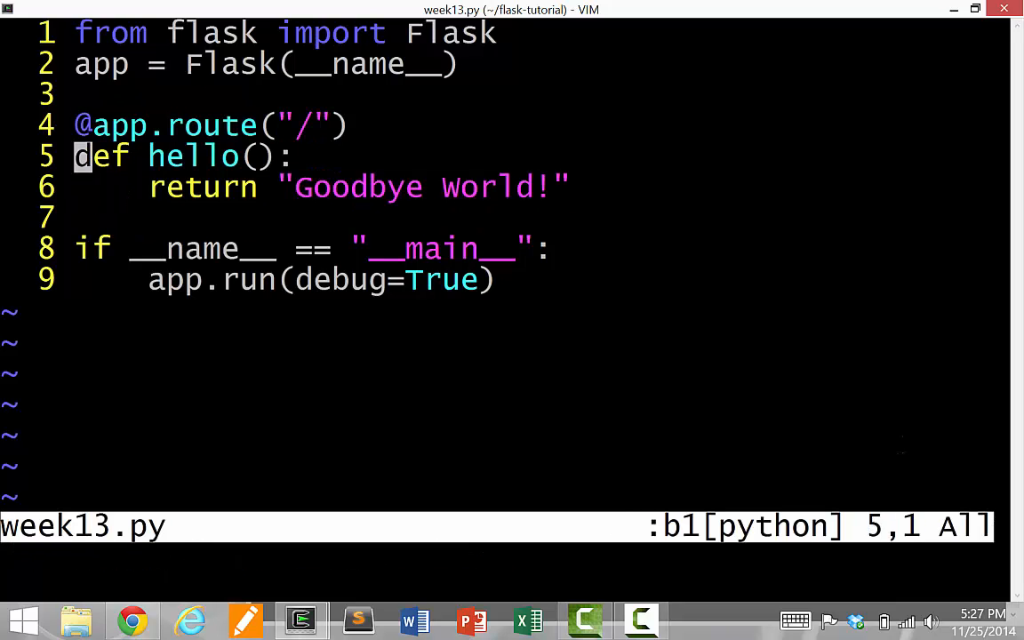
pyautogui.press('Up')
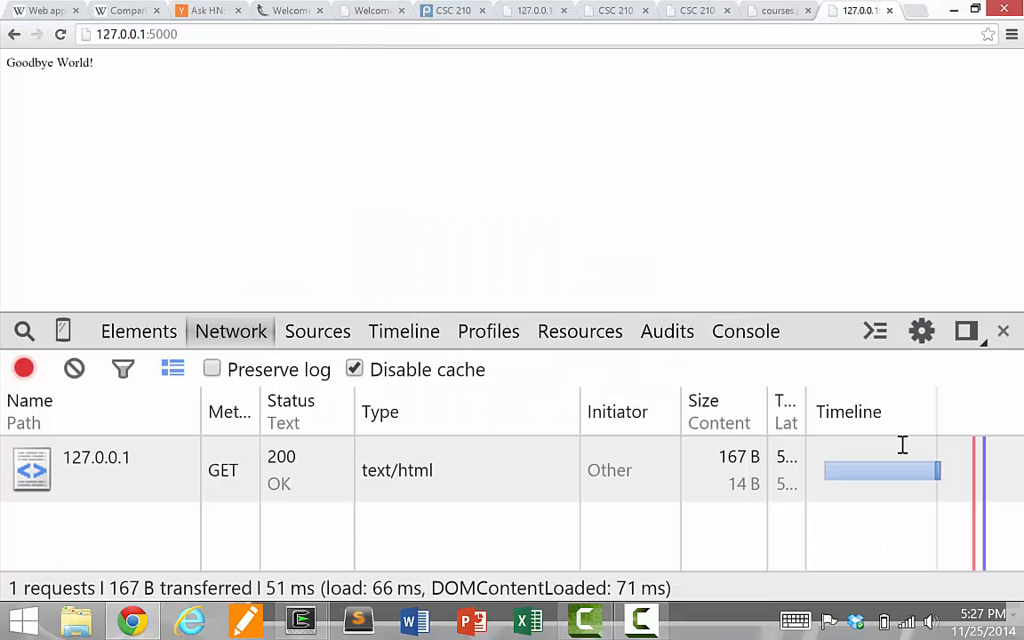
pyautogui.click(135, 34)
pyautogui.write('/blah.p')
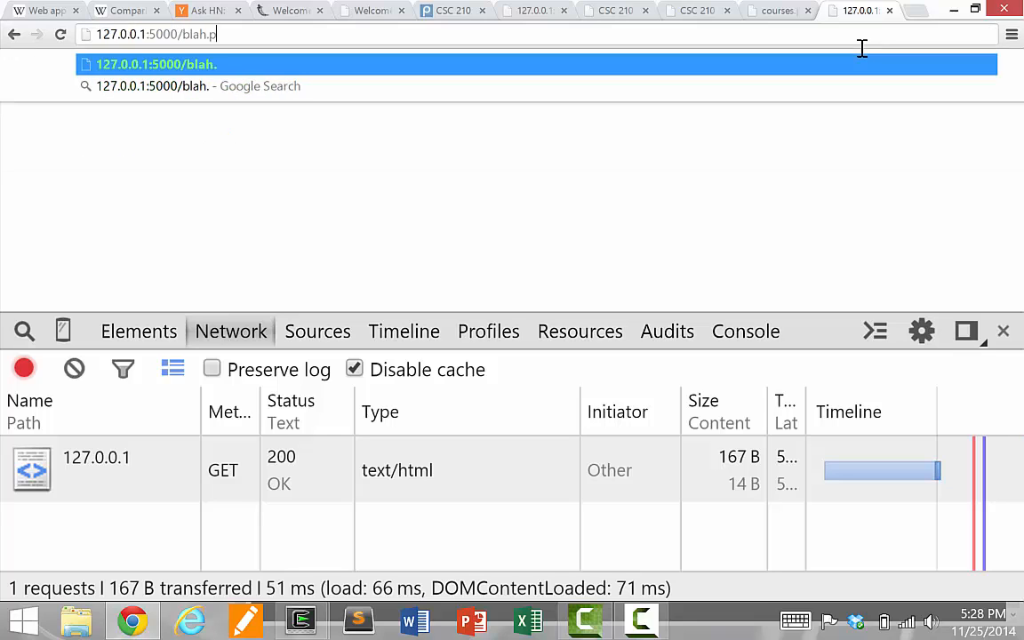
# Step: Try URLs like ?name=alice&age=21, /clotsofdata and /home/, ending back on 127.0.0.1:5000/
pyautogui.write('y?name=alic')
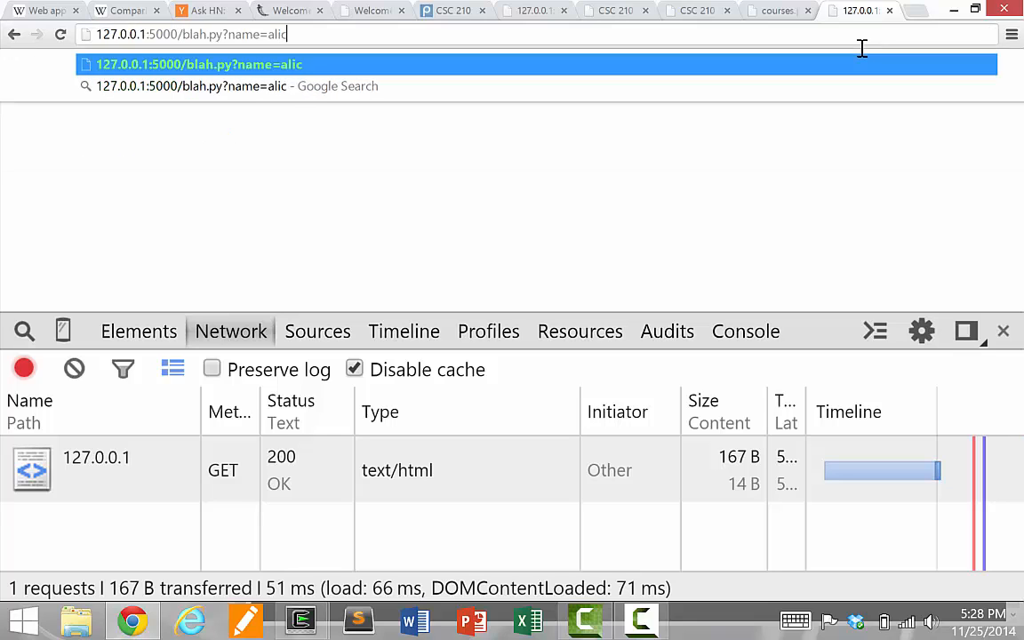
pyautogui.write('e&age=')
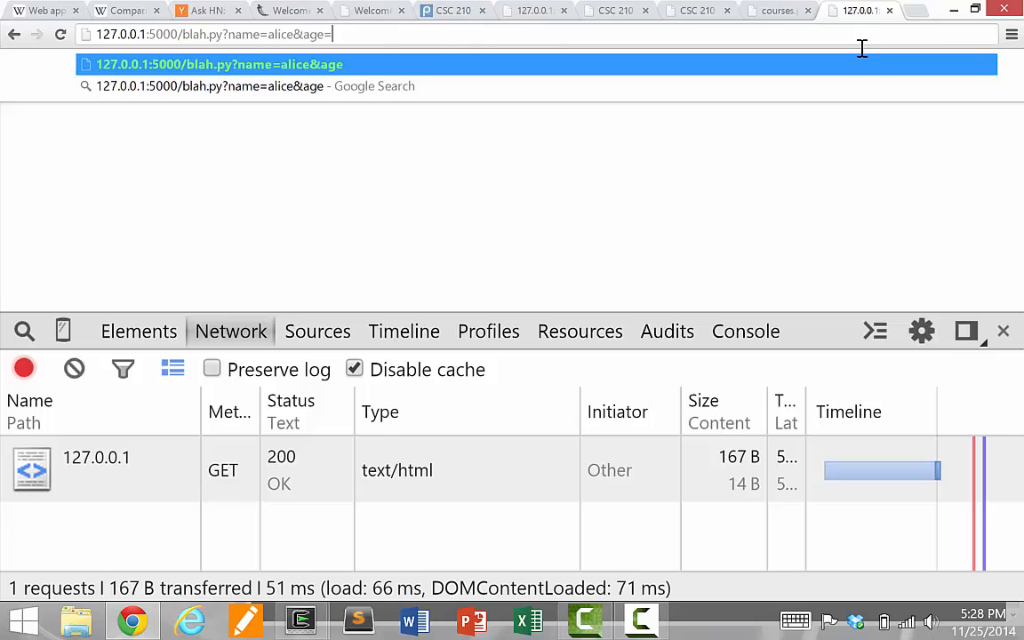
pyautogui.write('21')
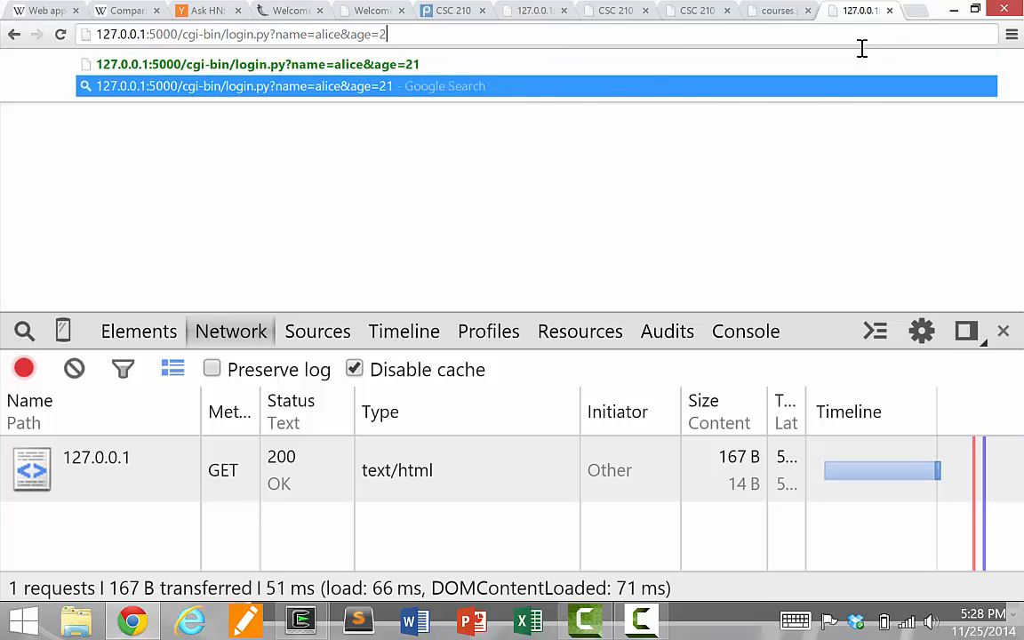
pyautogui.write('127.0.0.1:5000/c')
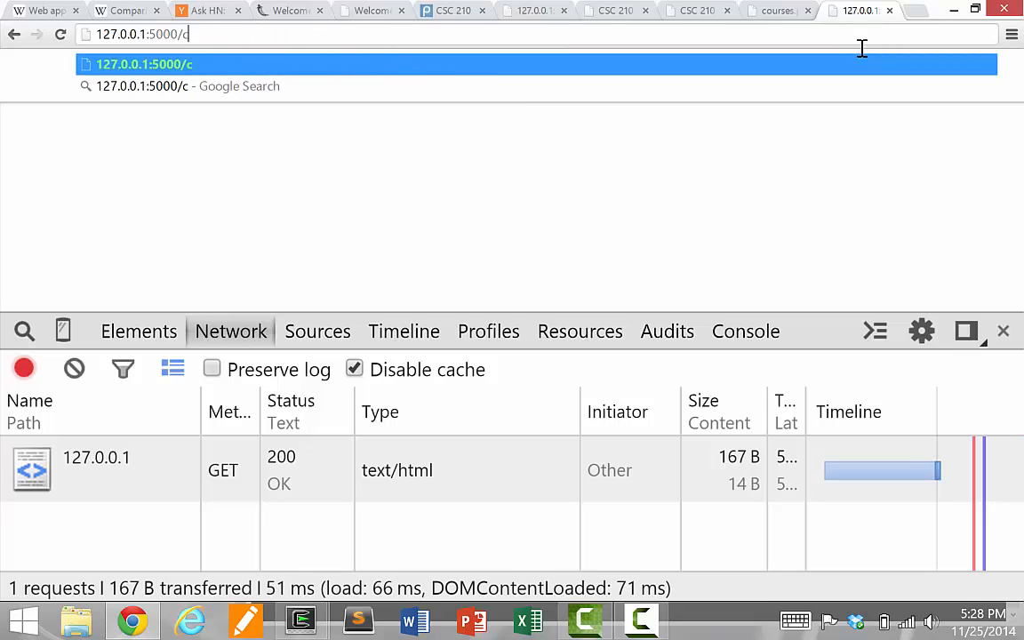
pyautogui.write('lotsofdata')
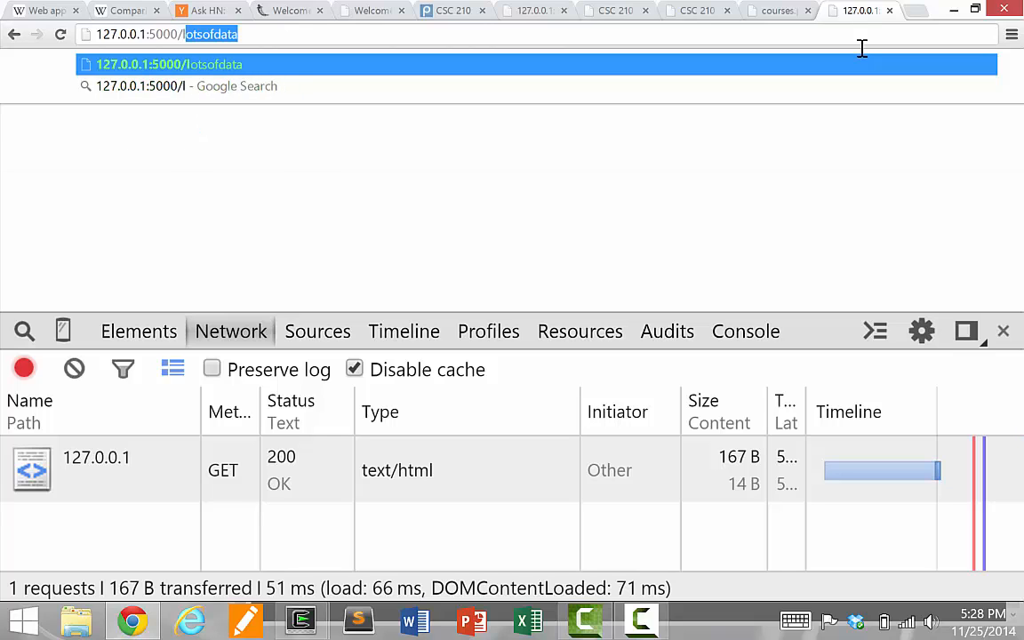
pyautogui.write('h')
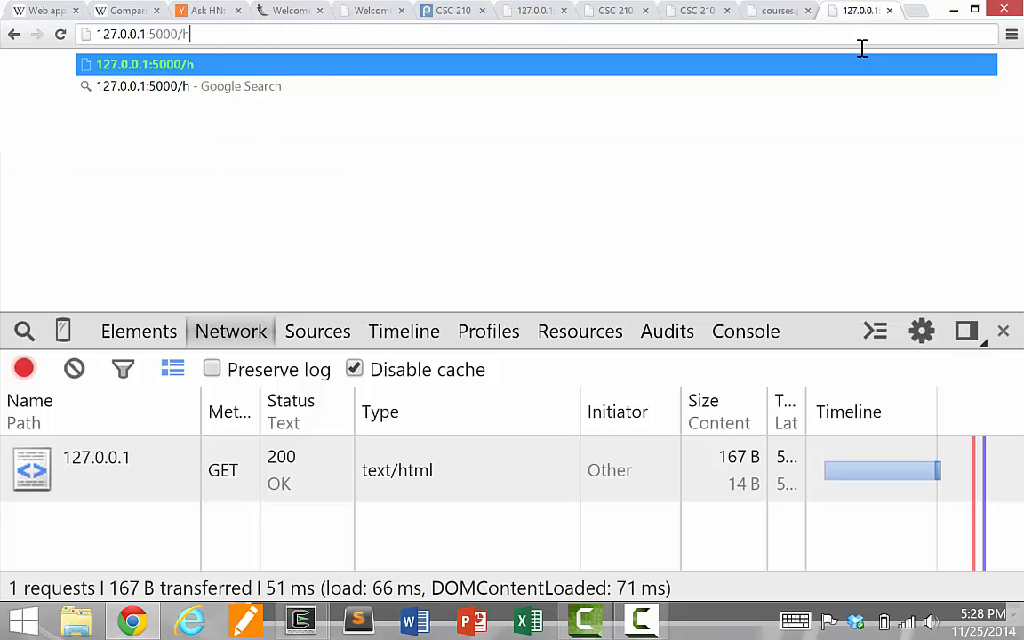
pyautogui.write('ome/')
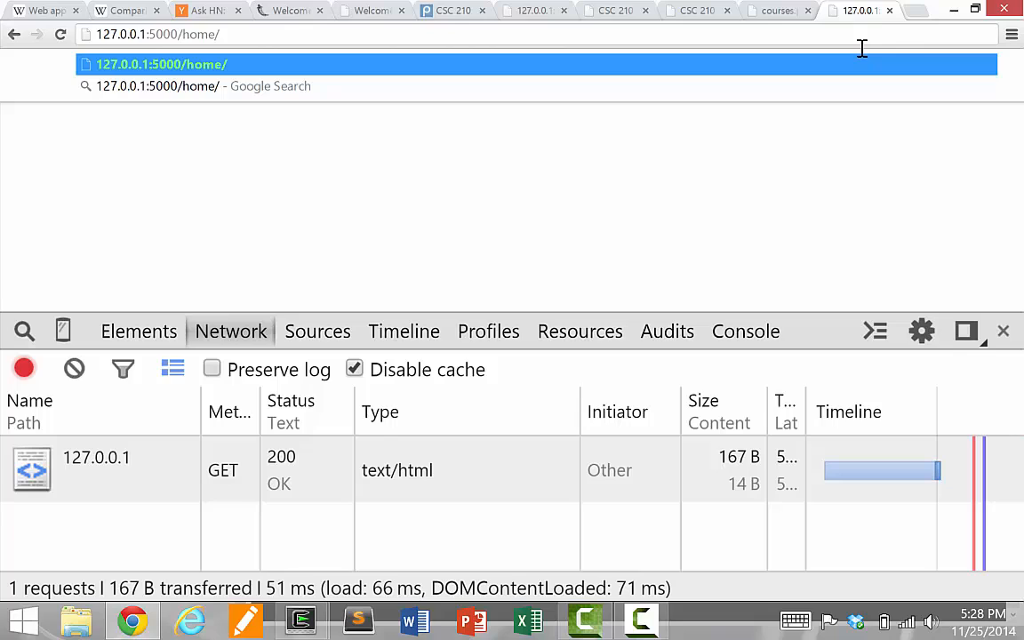
pyautogui.press('Backspace')
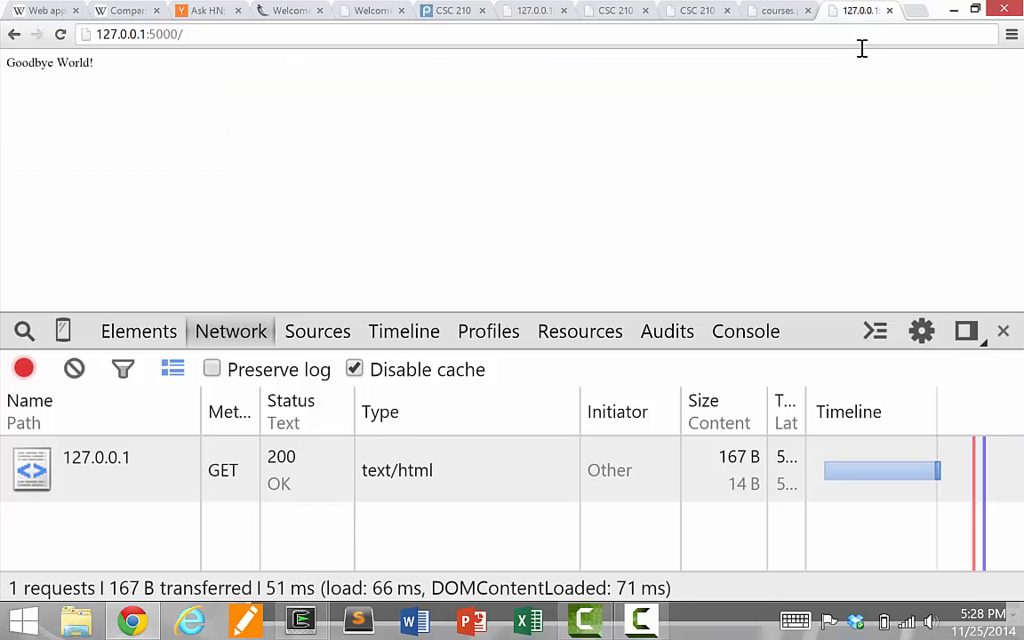
# Step: Duplicate the hello route as '/user' returning 'Hello user!'
pyautogui.click(300, 619)
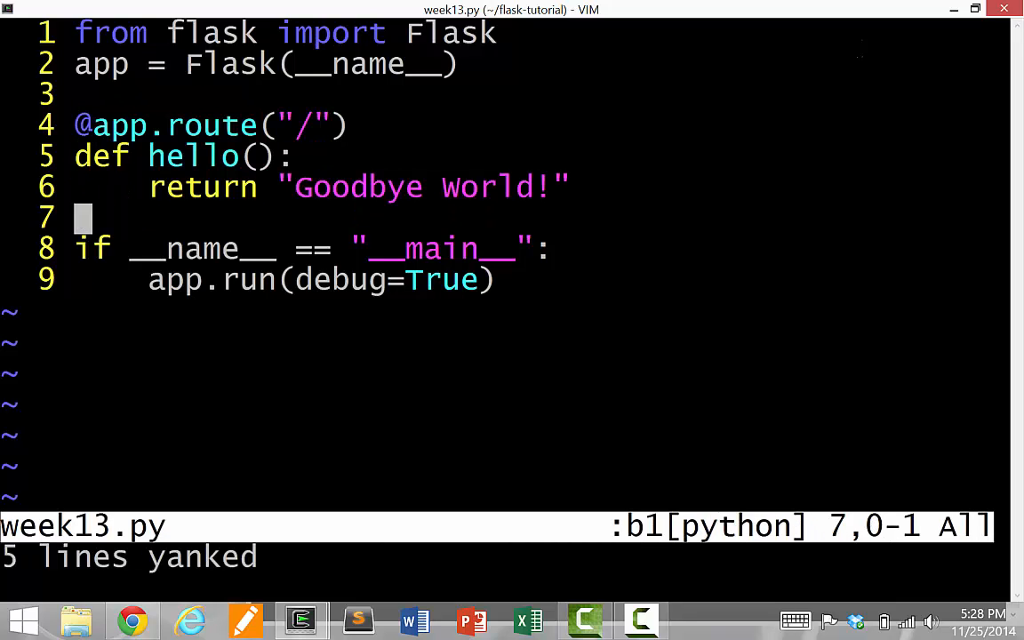
pyautogui.press('p')
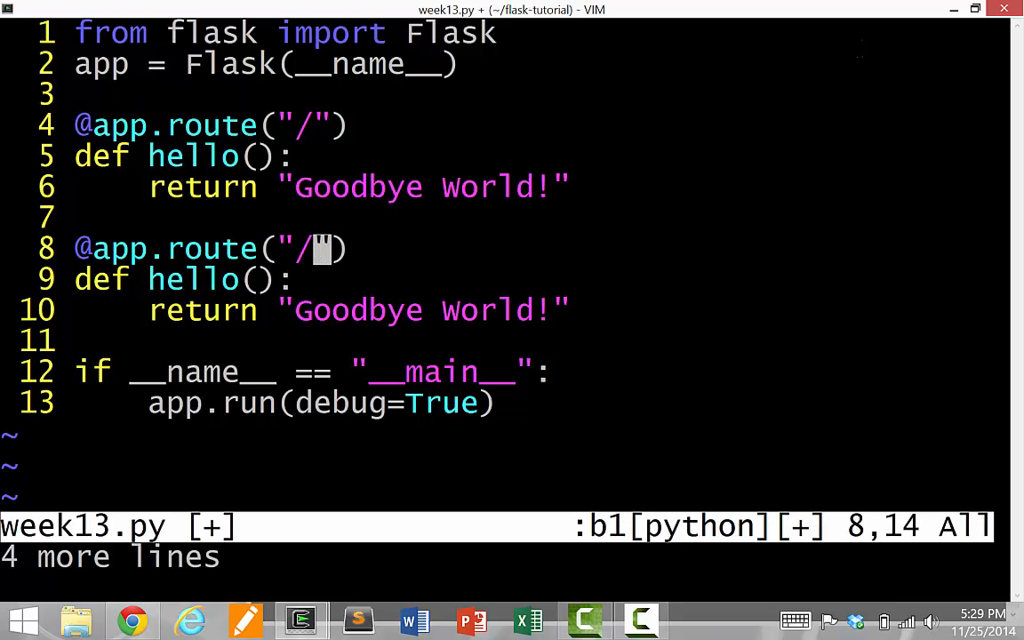
pyautogui.write('u')
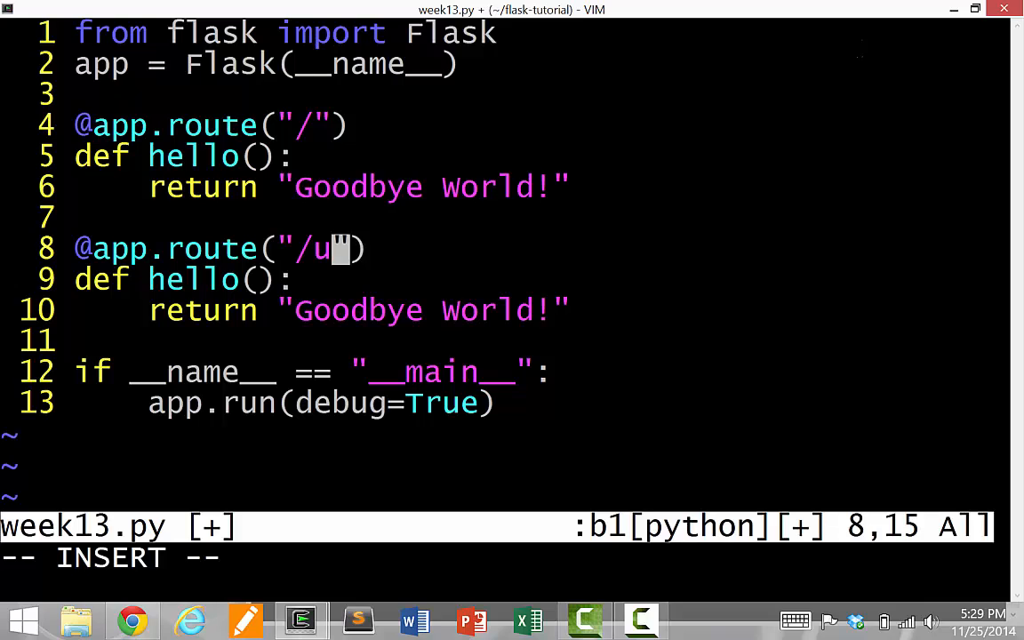
pyautogui.write('ser')
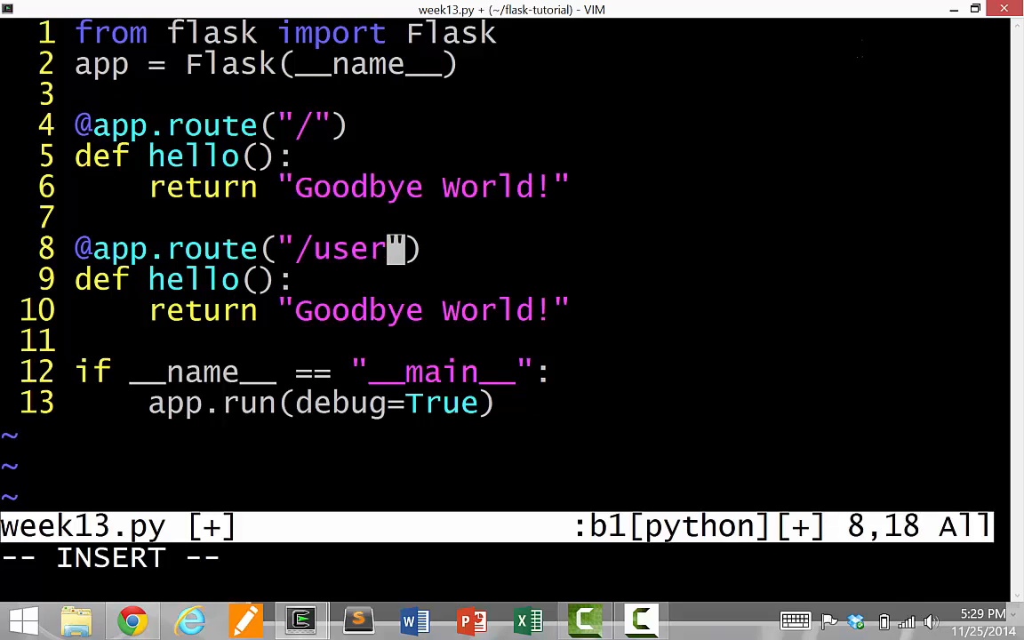
pyautogui.press('Escape')
pyautogui.write('return "Hello')
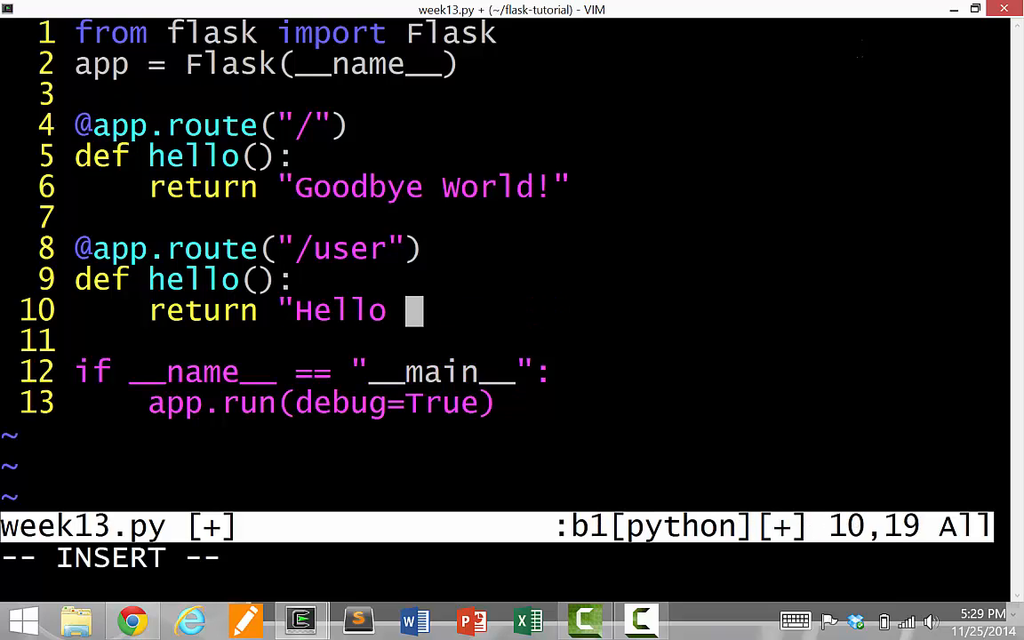
pyautogui.write('user!')
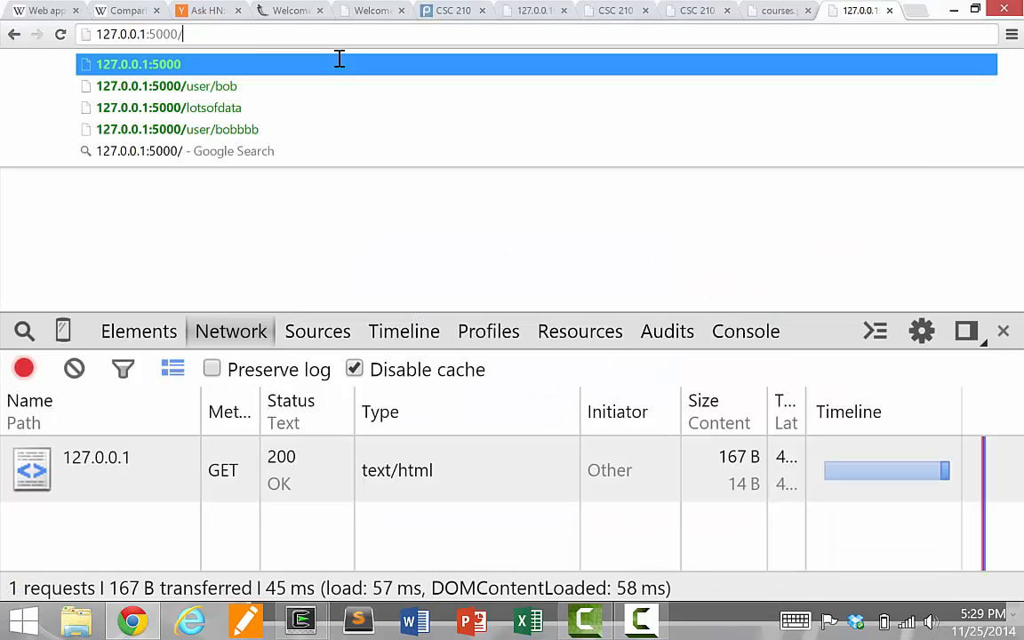
# Step: Load 127.0.0.1:5000/user in Chrome to see the Hello user! response
pyautogui.write('user')
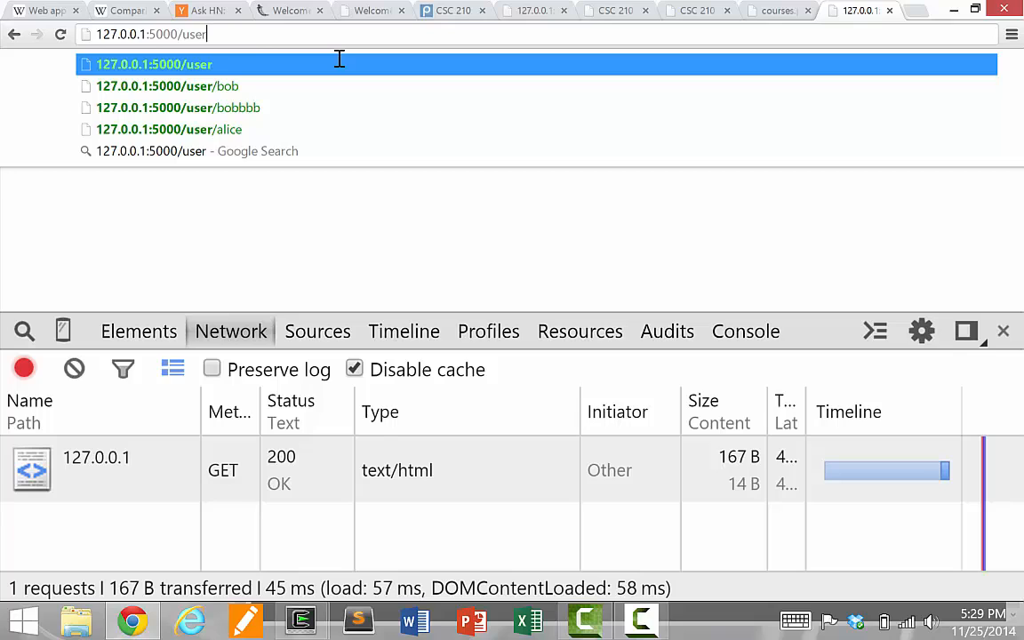
pyautogui.press('Return')
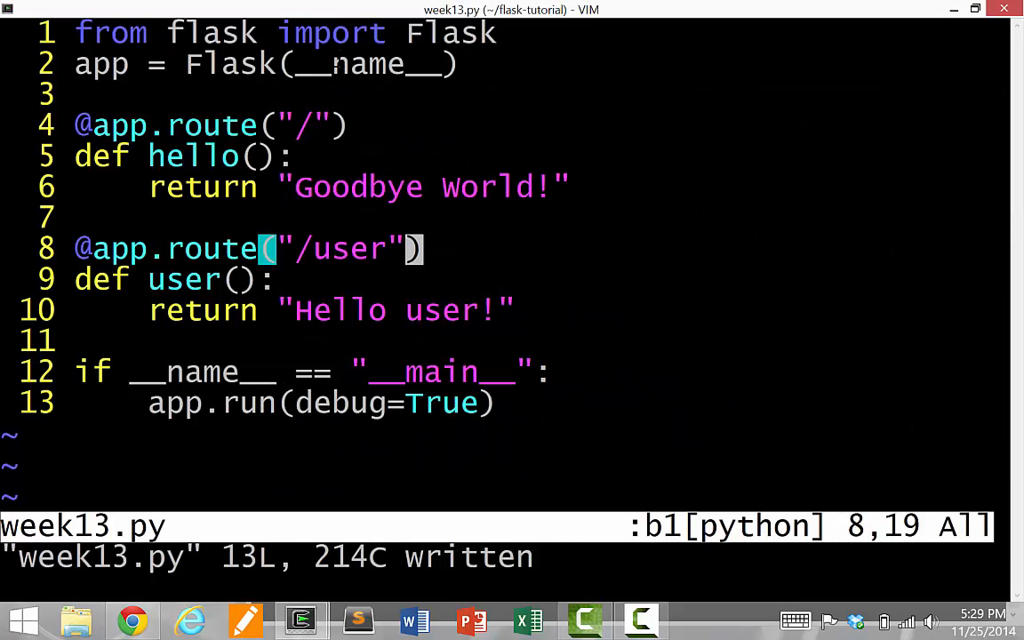
# Step: Replace the view function name user with xxxxxx, keeping the /user route line intact
pyautogui.press('v')
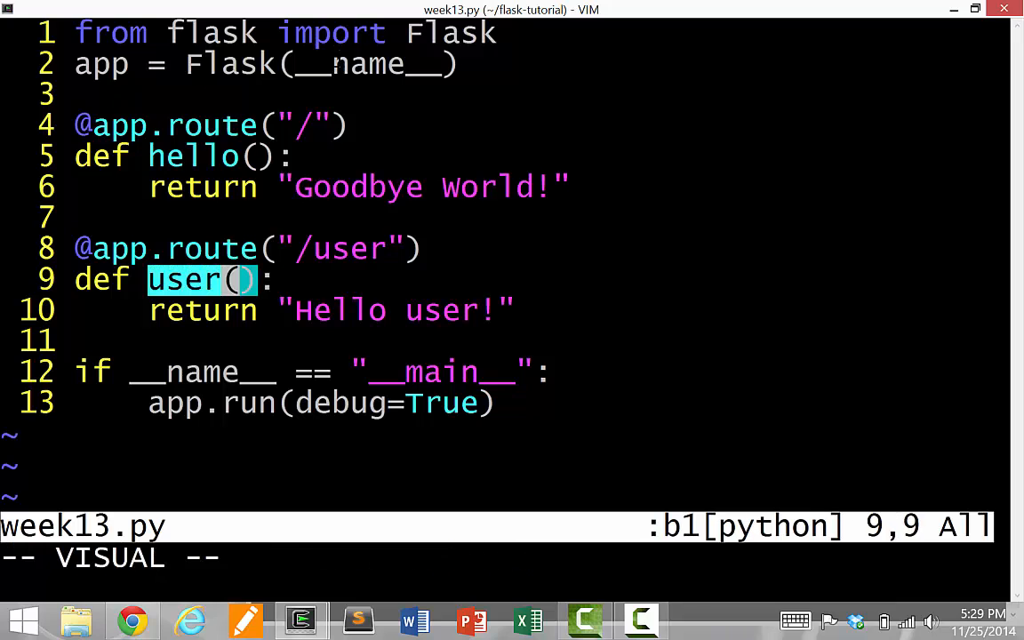
pyautogui.write('xxxxxx')
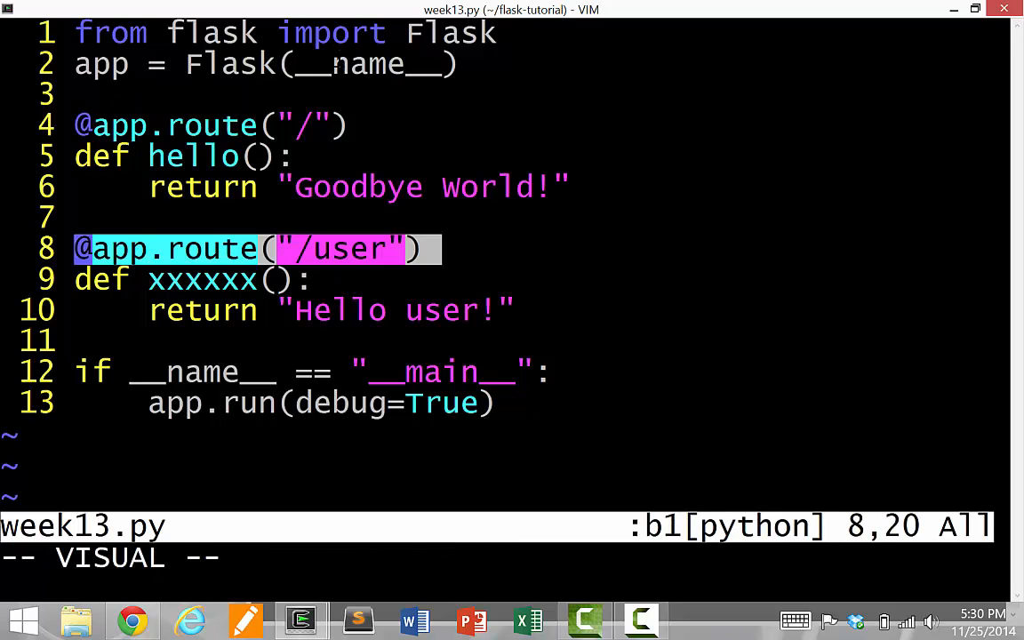
pyautogui.press('Escape')
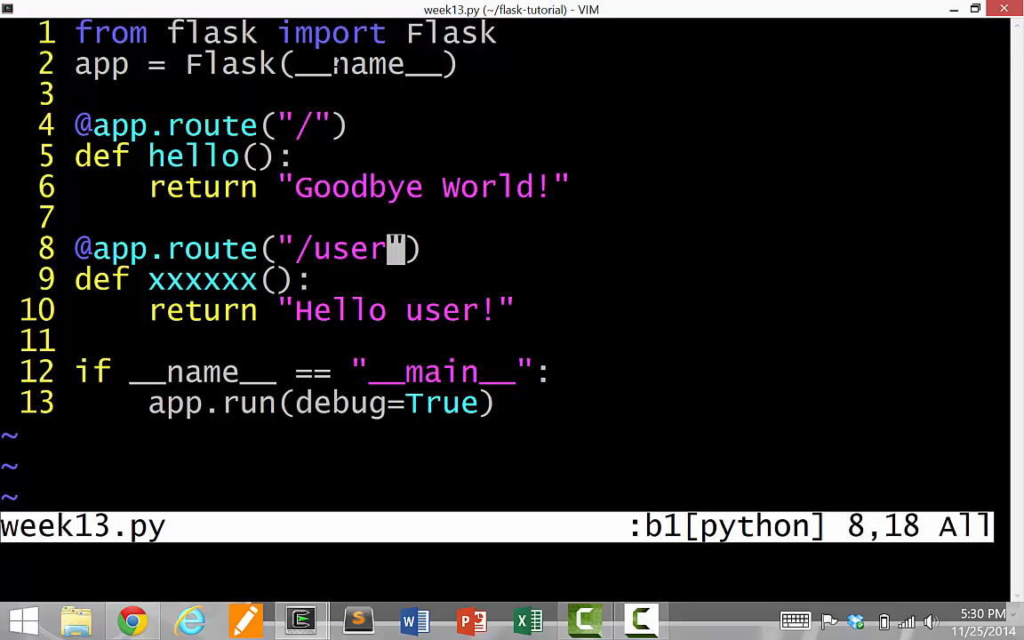
pyautogui.press('Super')
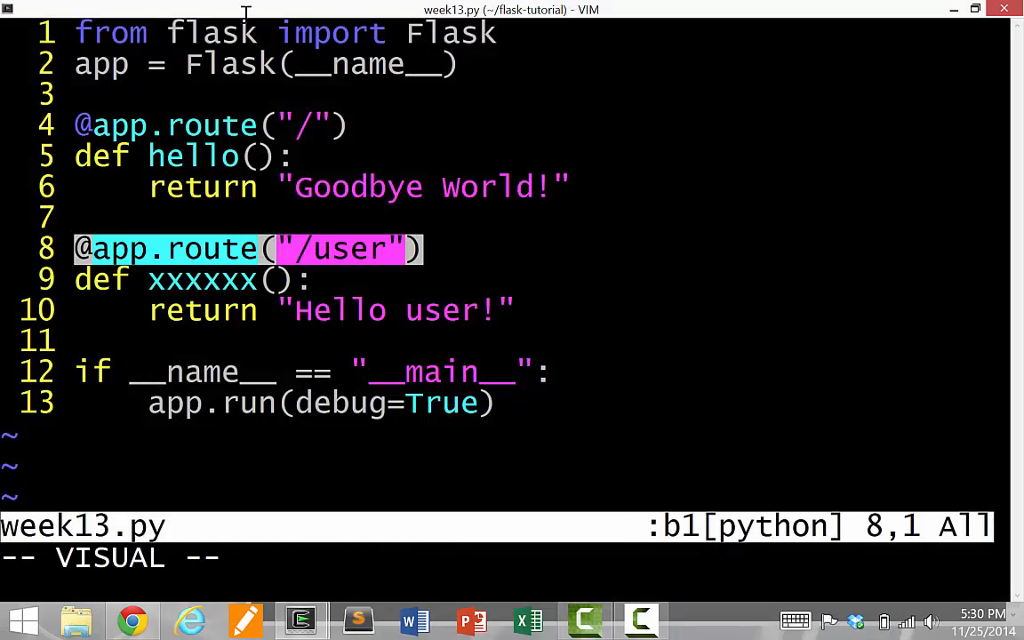
pyautogui.press('Escape')
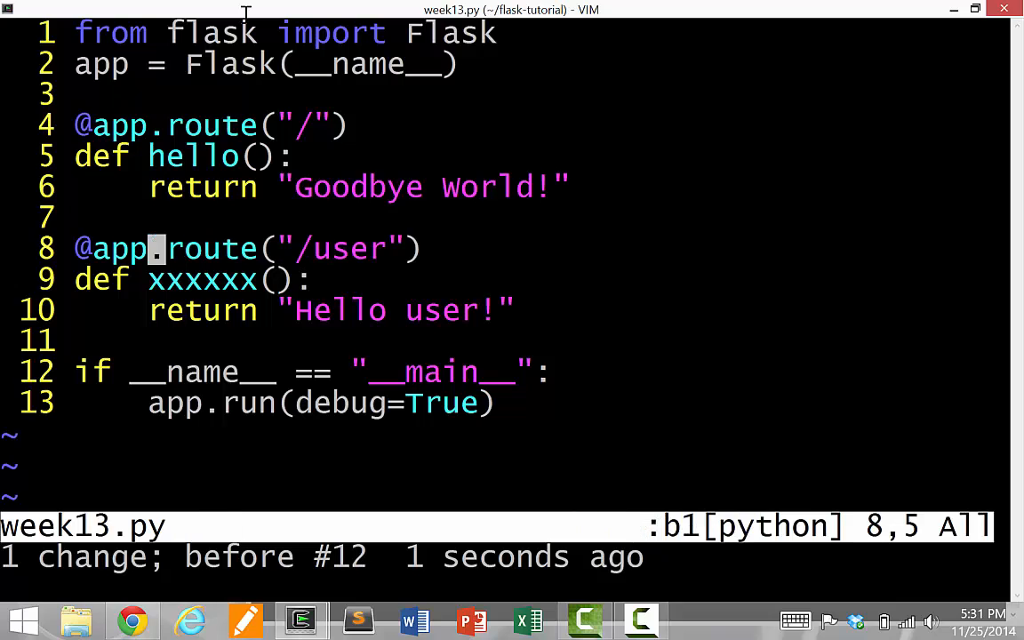
pyautogui.press('Up')
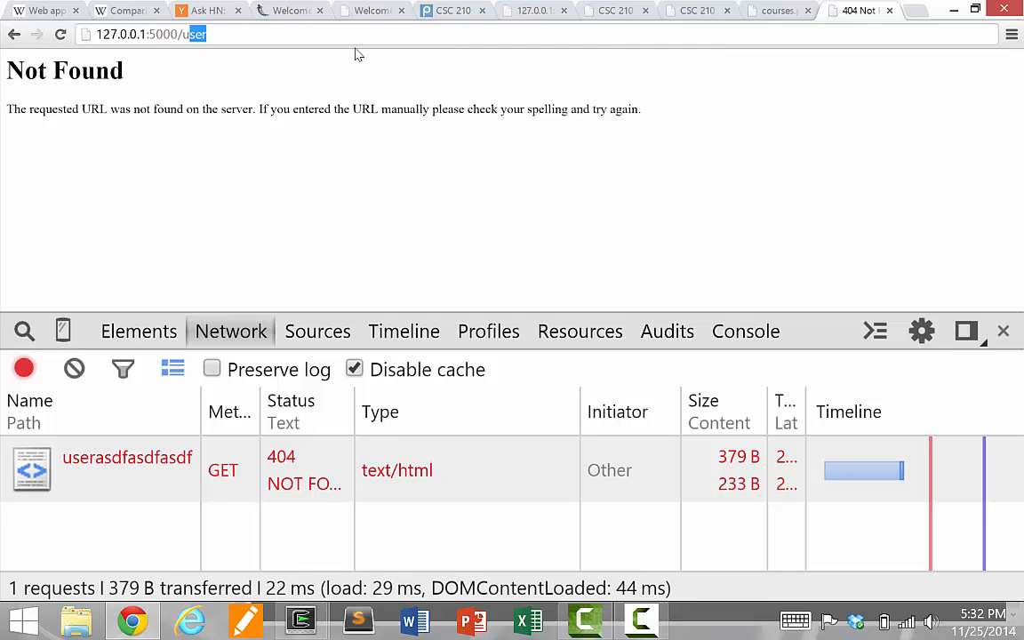
# Step: Request the made-up path /userlakjdfadsf to get a 404 Not Found, then return to week13.py
pyautogui.click(178, 34)
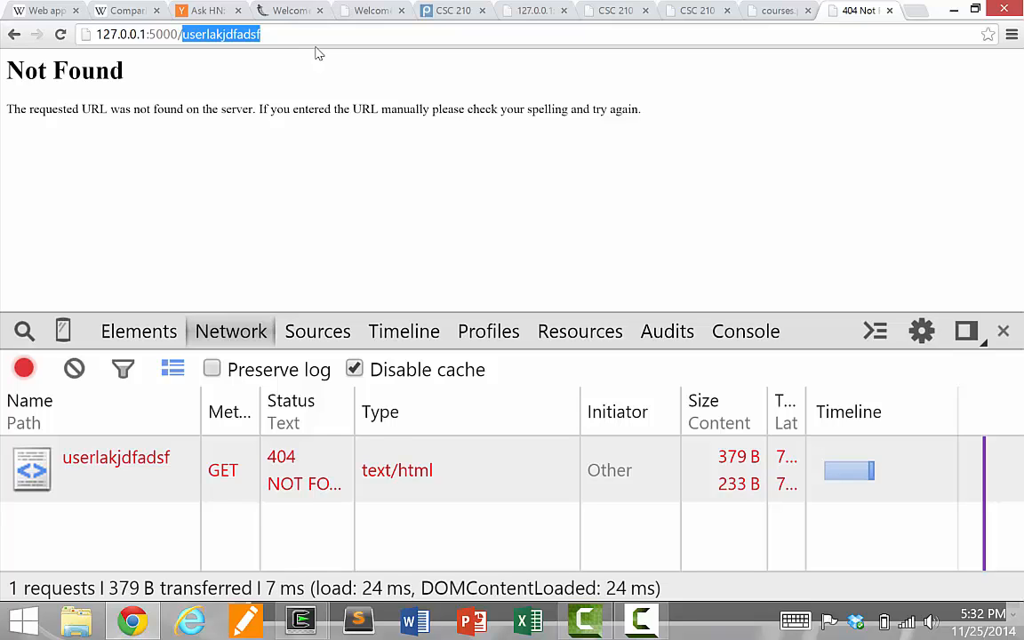
pyautogui.click(300, 619)
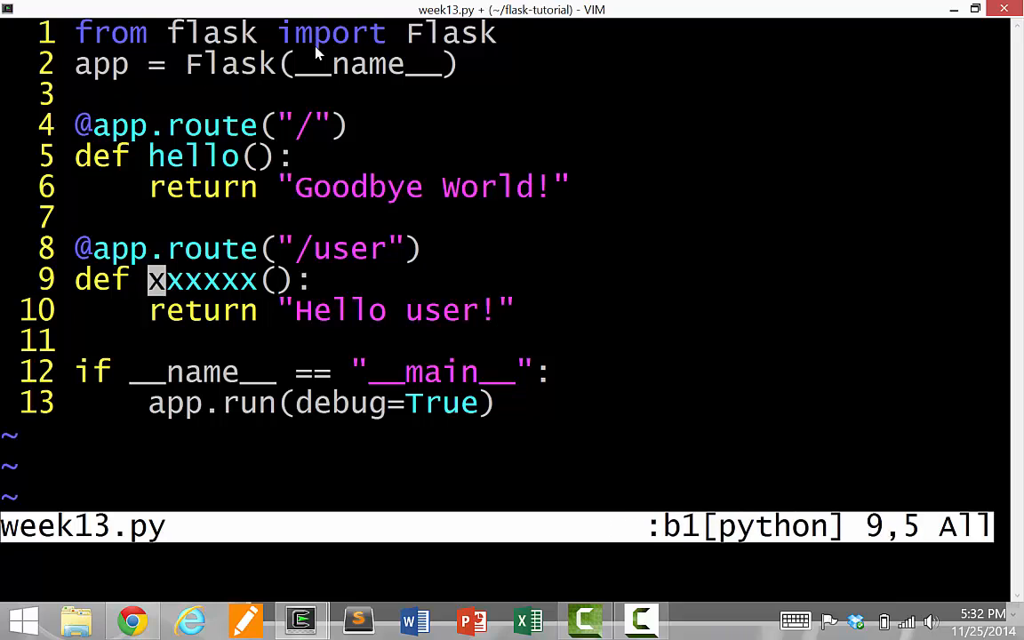
# Step: Insert x = 1 / 0 inside xxxxxx() and write week13.py
pyautogui.write('x = 1 / 0')
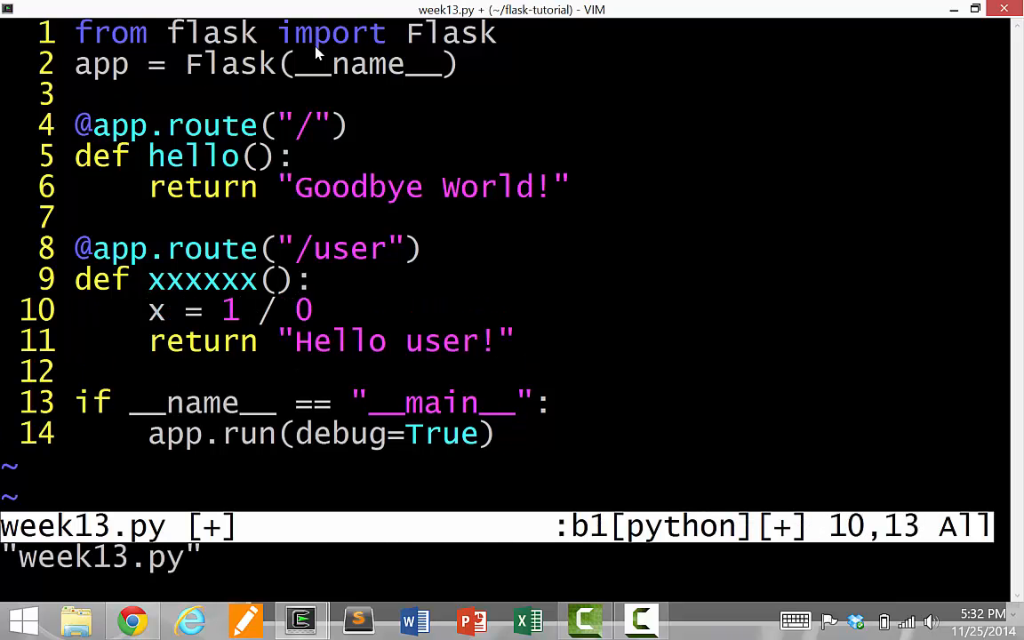
pyautogui.click(131, 618)
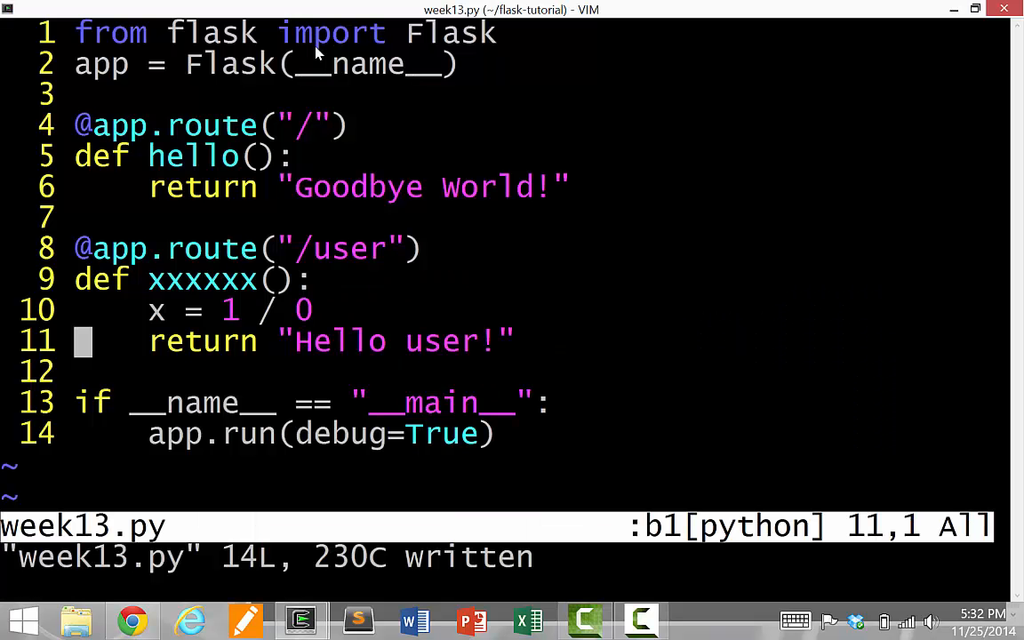
pyautogui.press('k')
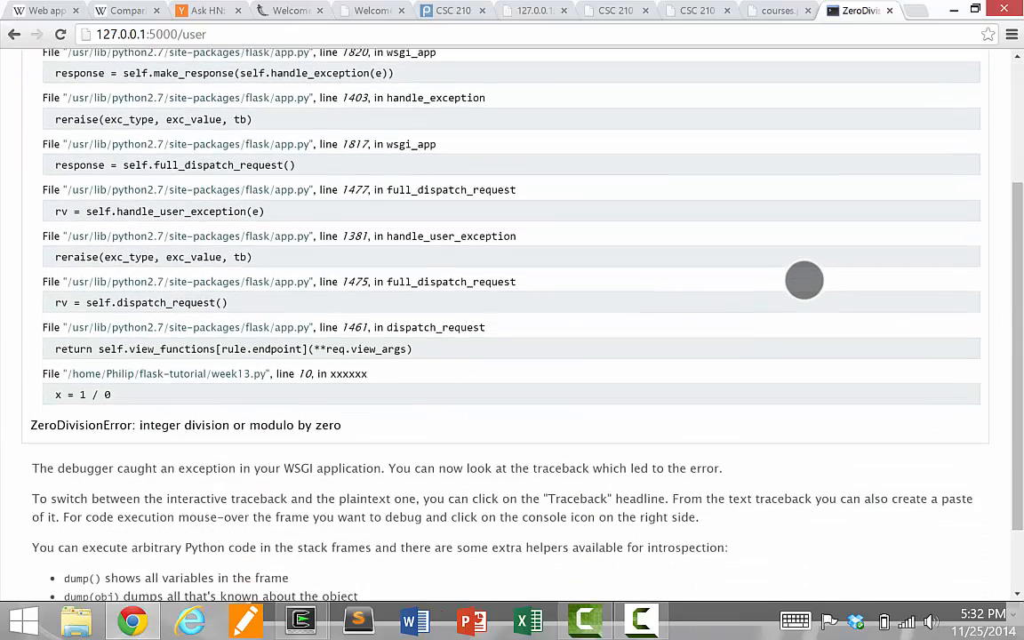
# Step: Scroll through the ZeroDivisionError traceback, then reload /user to show Hello user! again
pyautogui.scroll(-3)
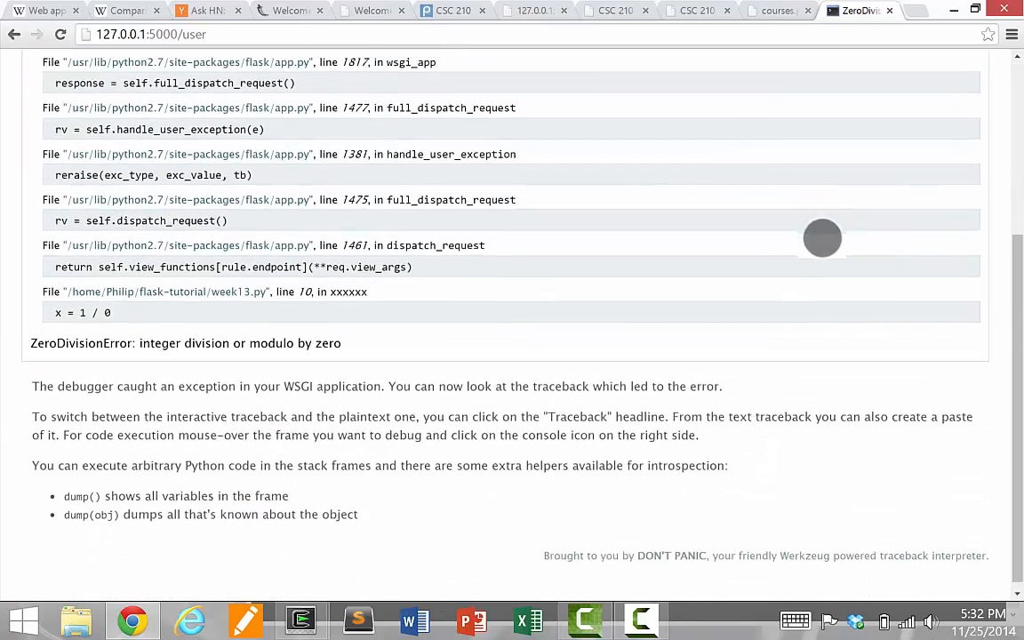
pyautogui.scroll(3)
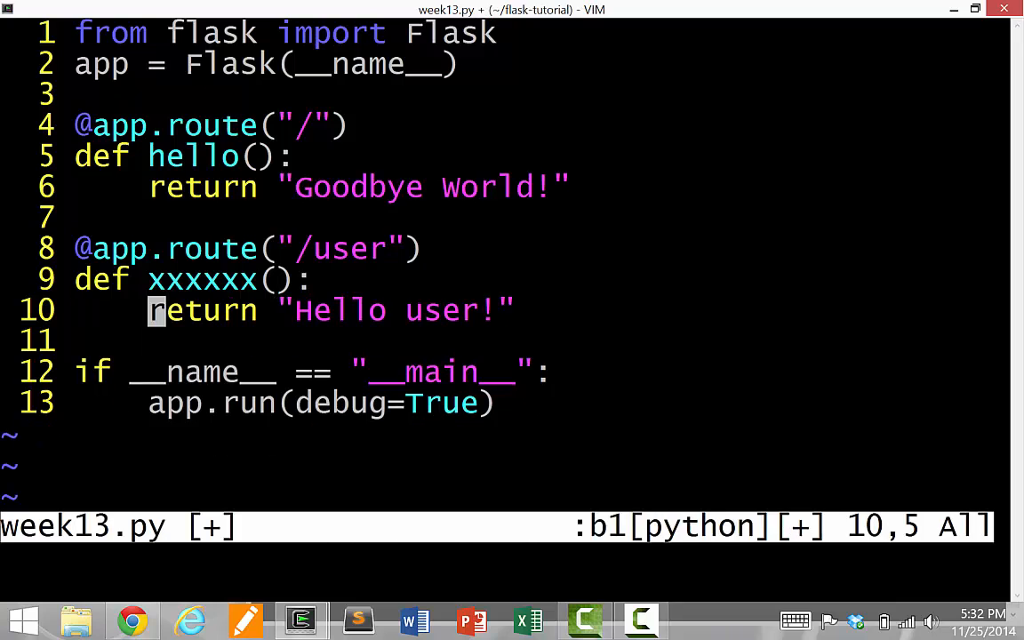
pyautogui.click(132, 618)
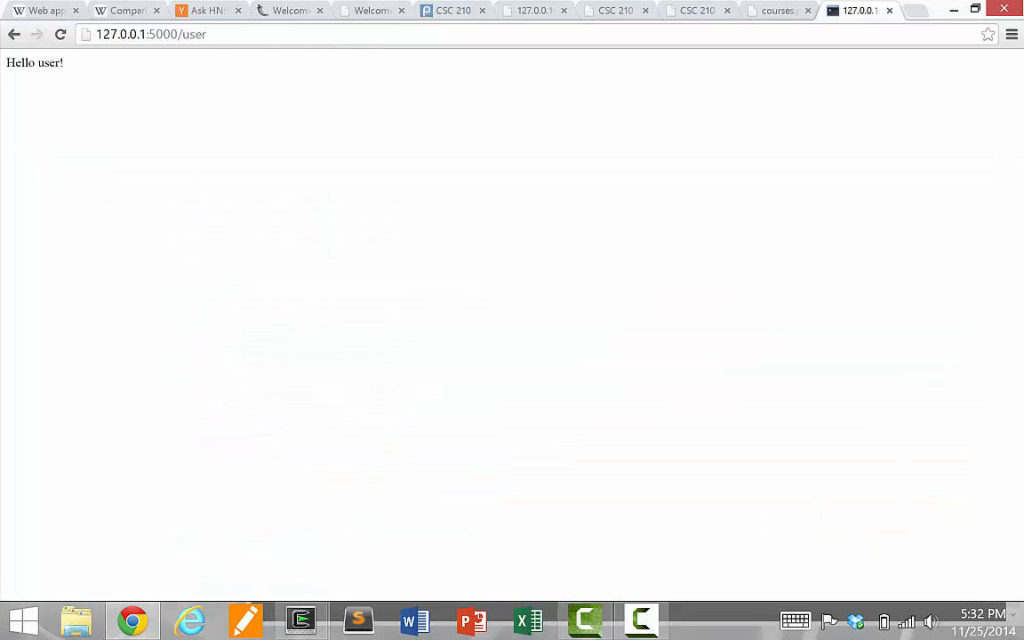